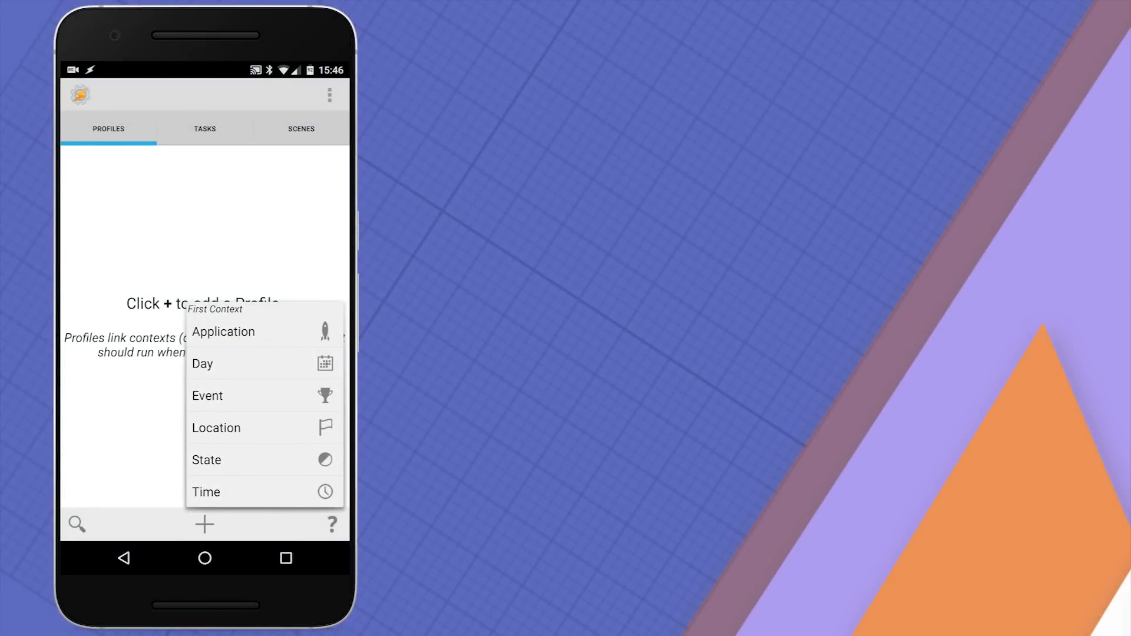
- Choose the Application context and tick YouTube and MX Player in the App Selection grid
click(223, 332)
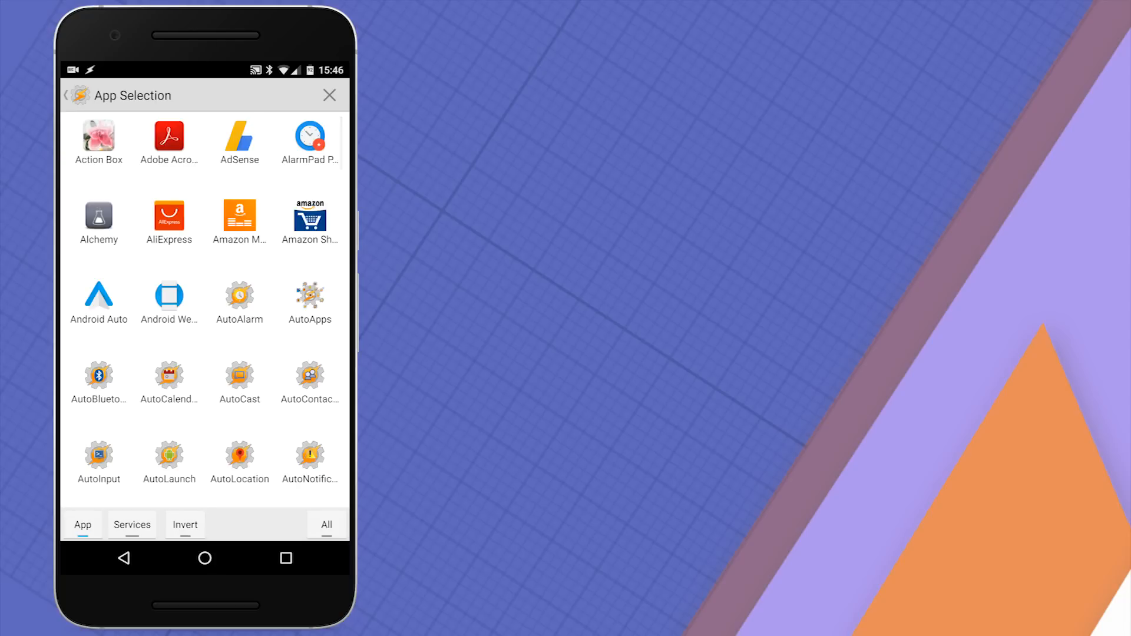
scroll(down, 3)
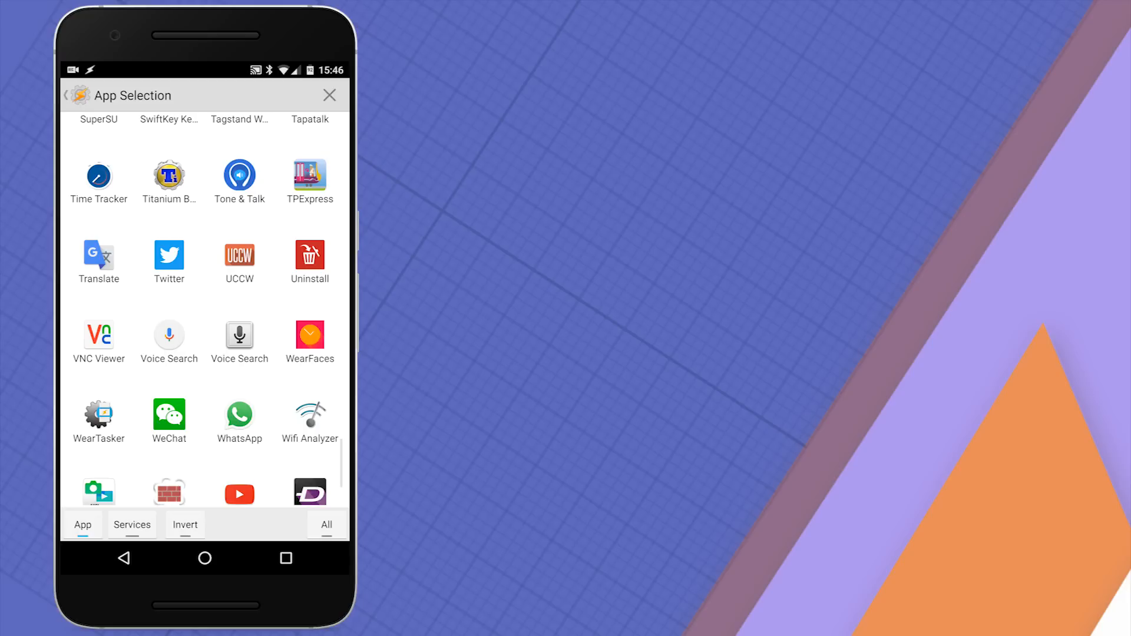
scroll(down, 3)
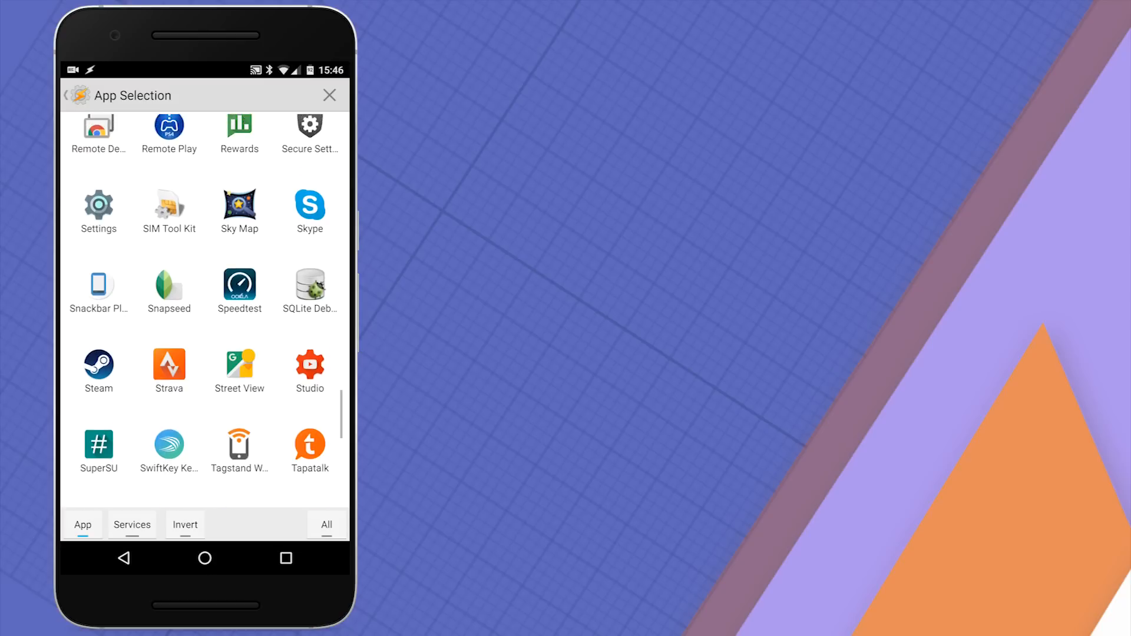
scroll(down, 3)
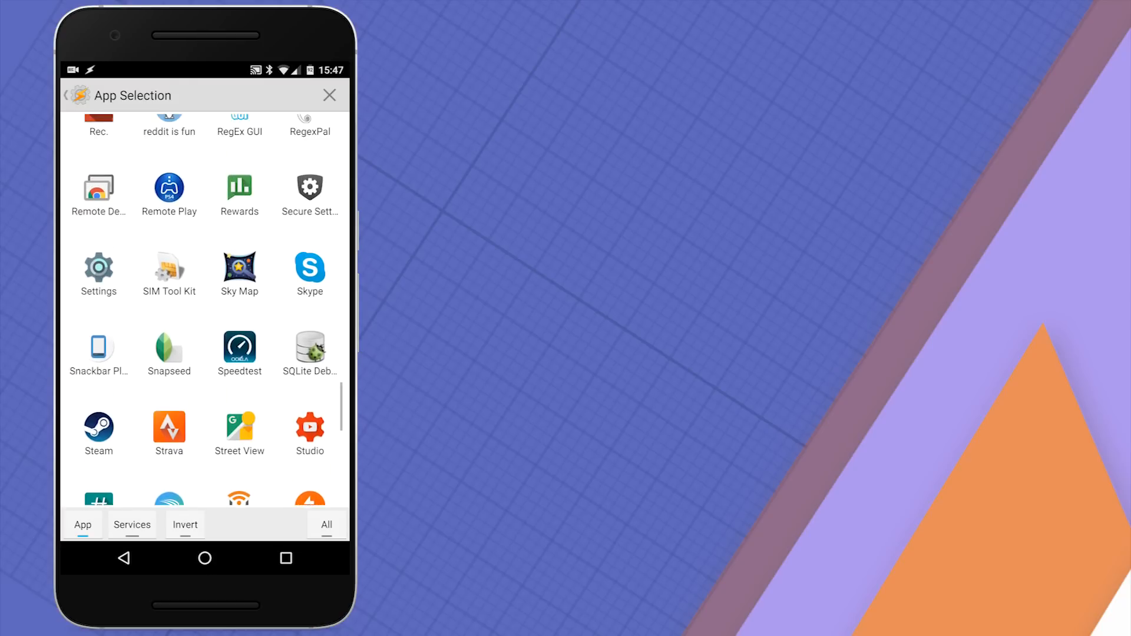
scroll(up, 3)
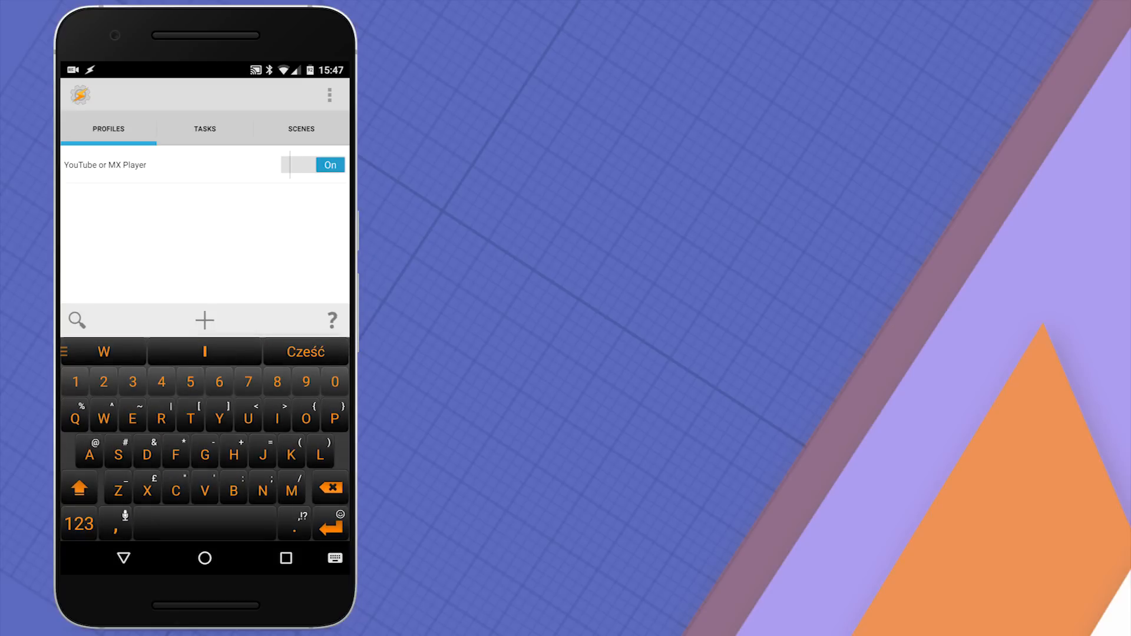
- Create task Rotation+ with a Display AutoRotate action set to On
click(305, 381)
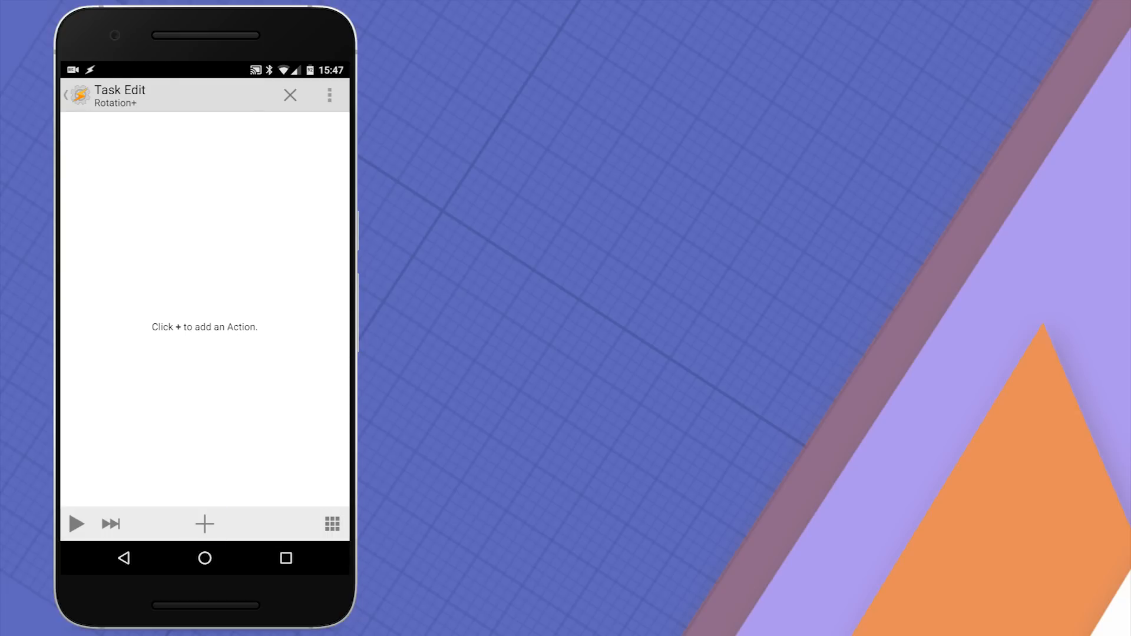
click(205, 524)
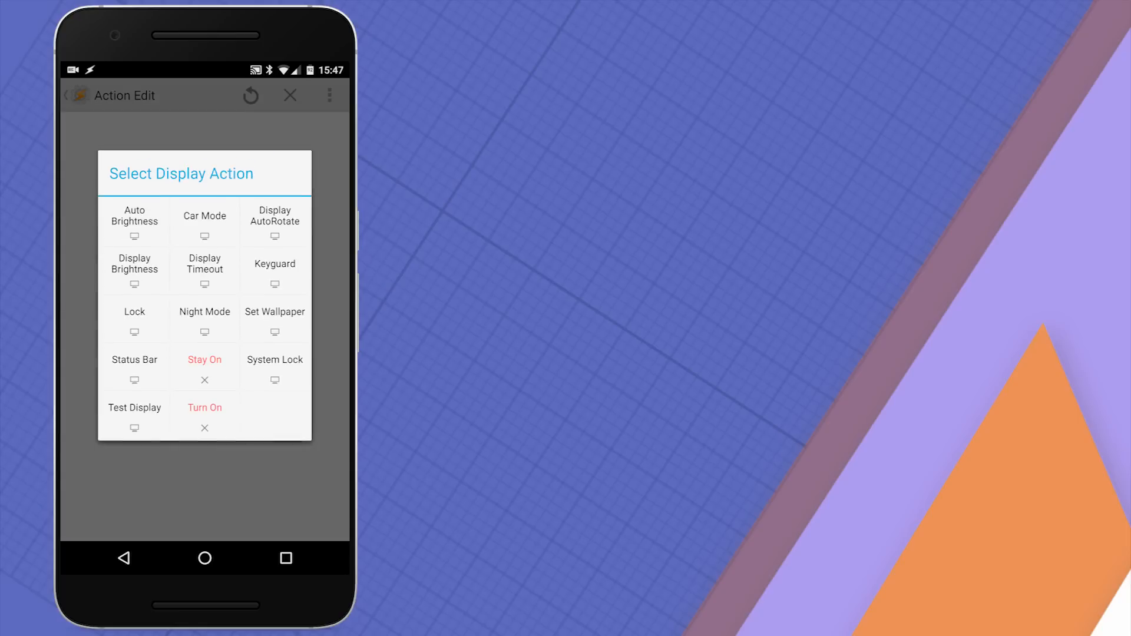
click(274, 218)
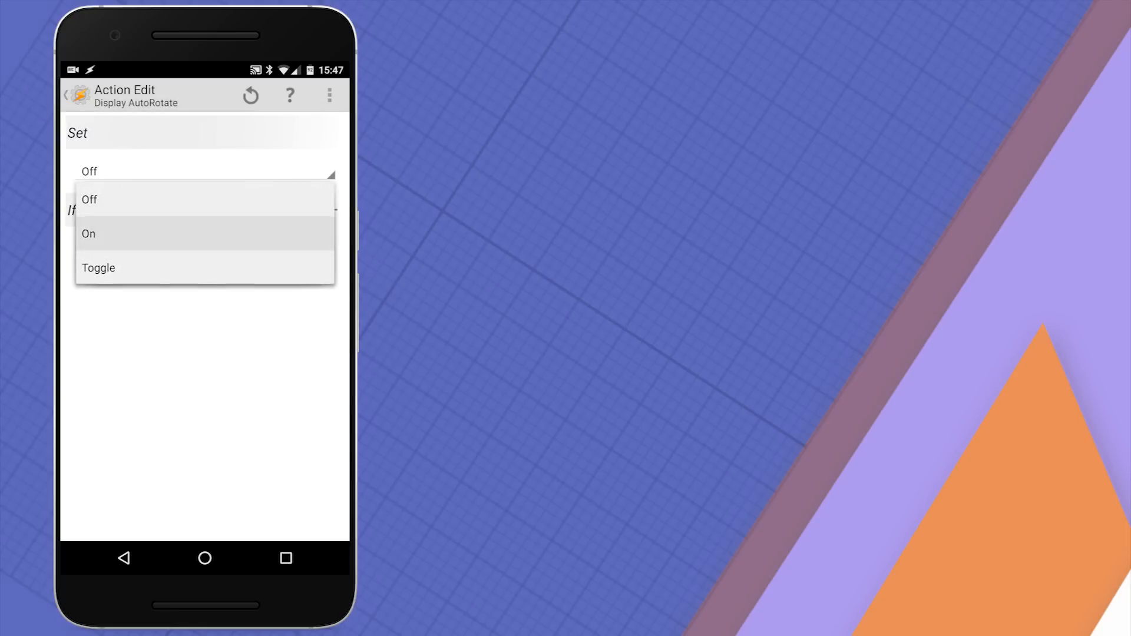
click(88, 234)
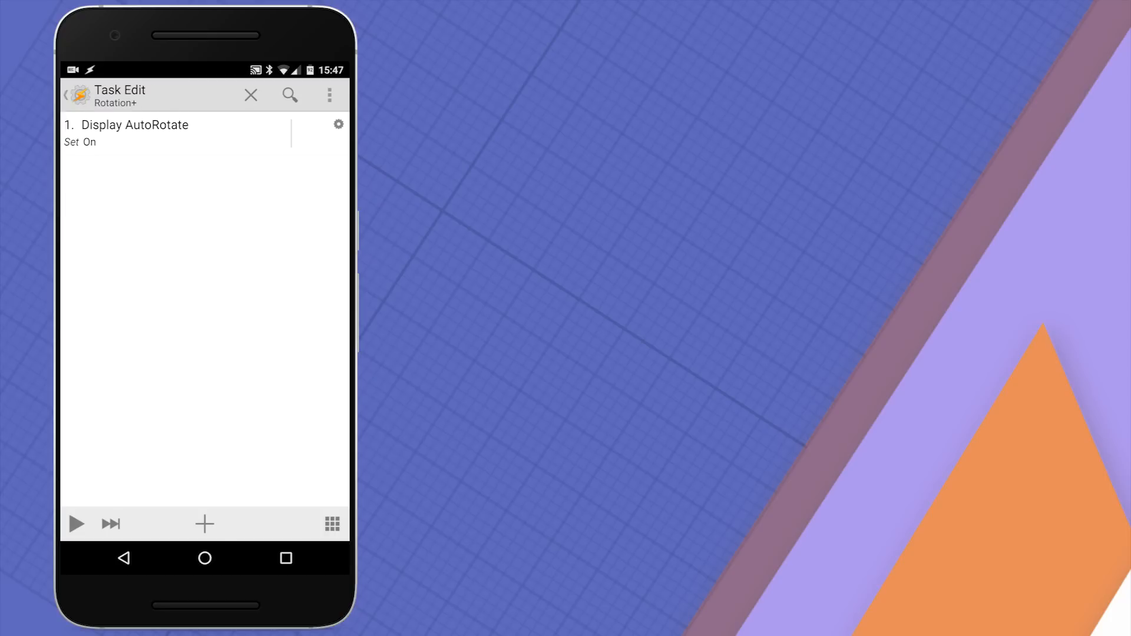
- Add a Variable Set action assigning %Rotation the value ON
click(204, 523)
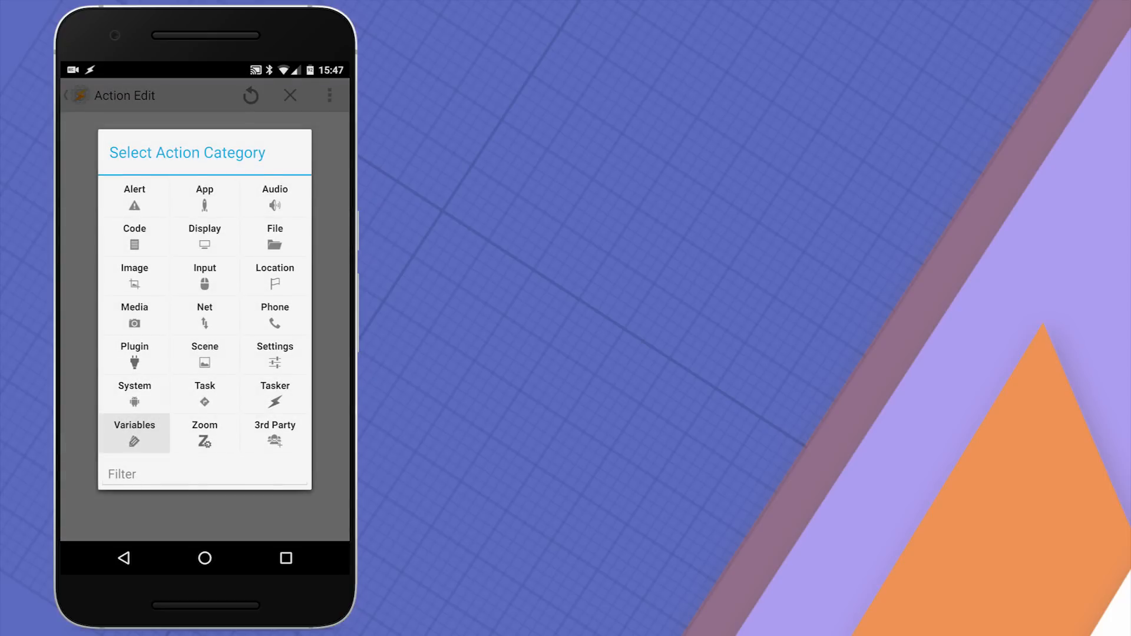
click(134, 433)
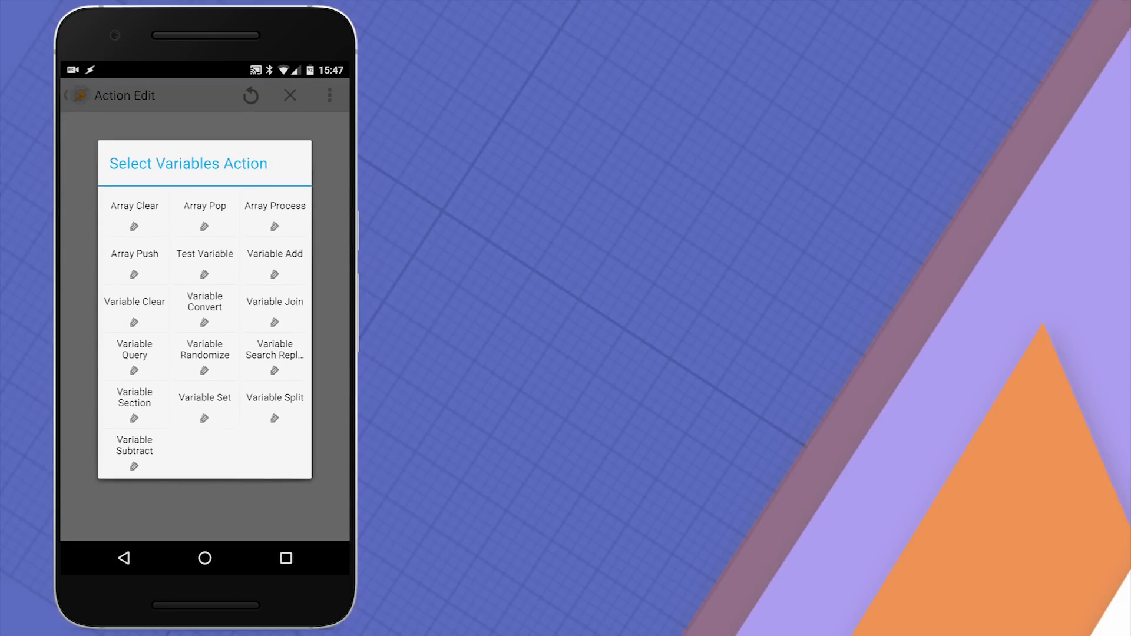
click(204, 404)
text(%Rotation)
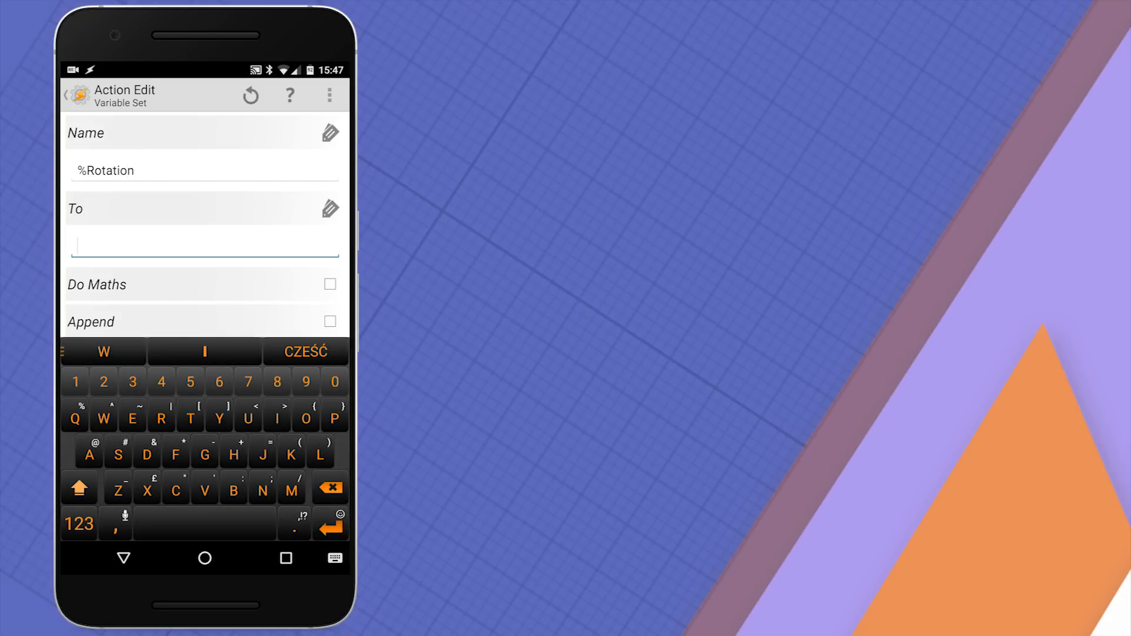
text(ON)
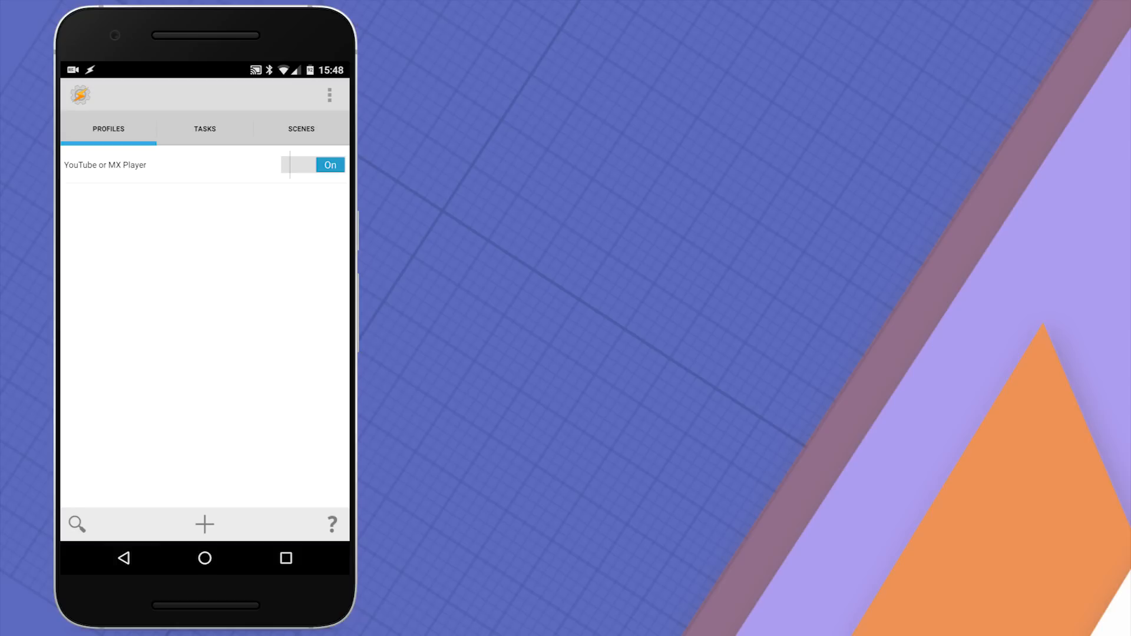
- On the Scenes tab, start a new scene named Rotation
click(300, 129)
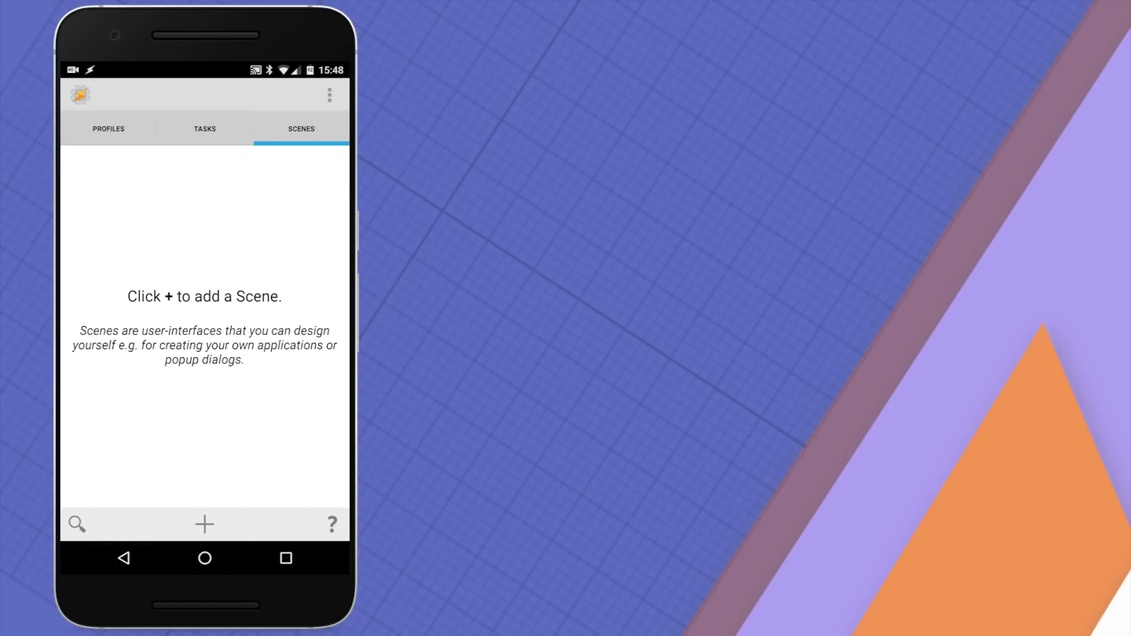
click(204, 524)
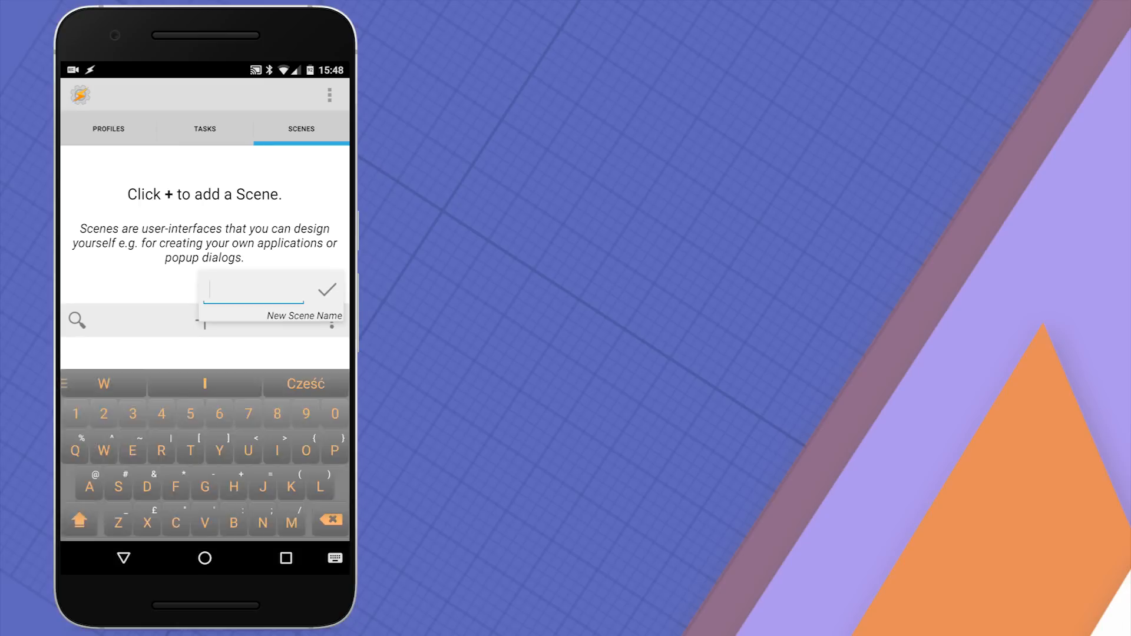
text(R)
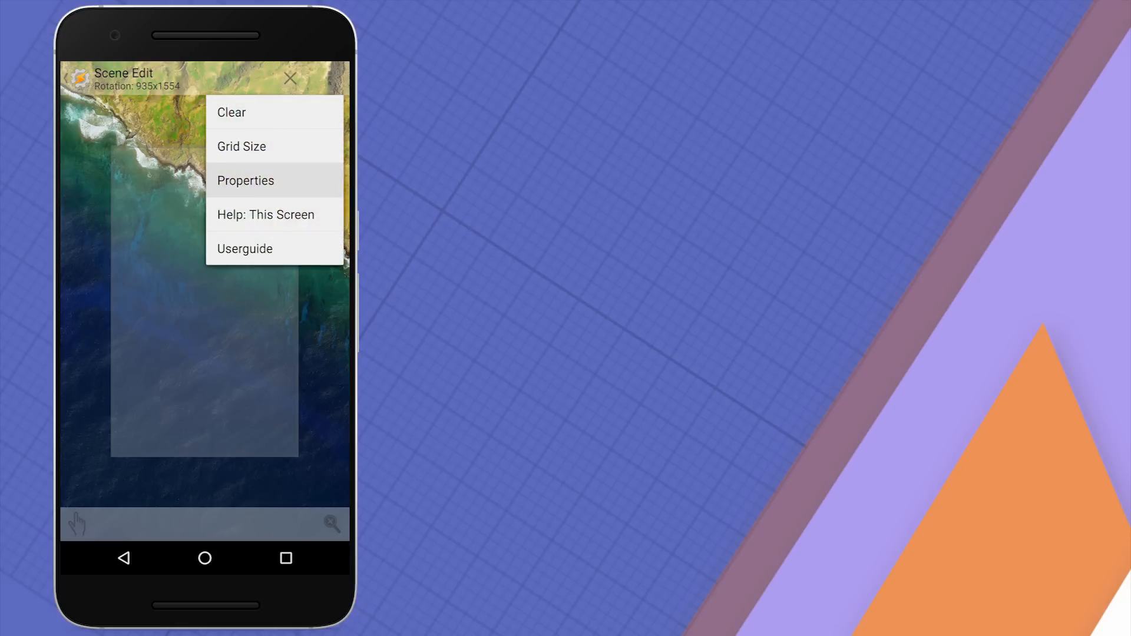
- In the scene properties, set a fully opaque red background colour
click(245, 180)
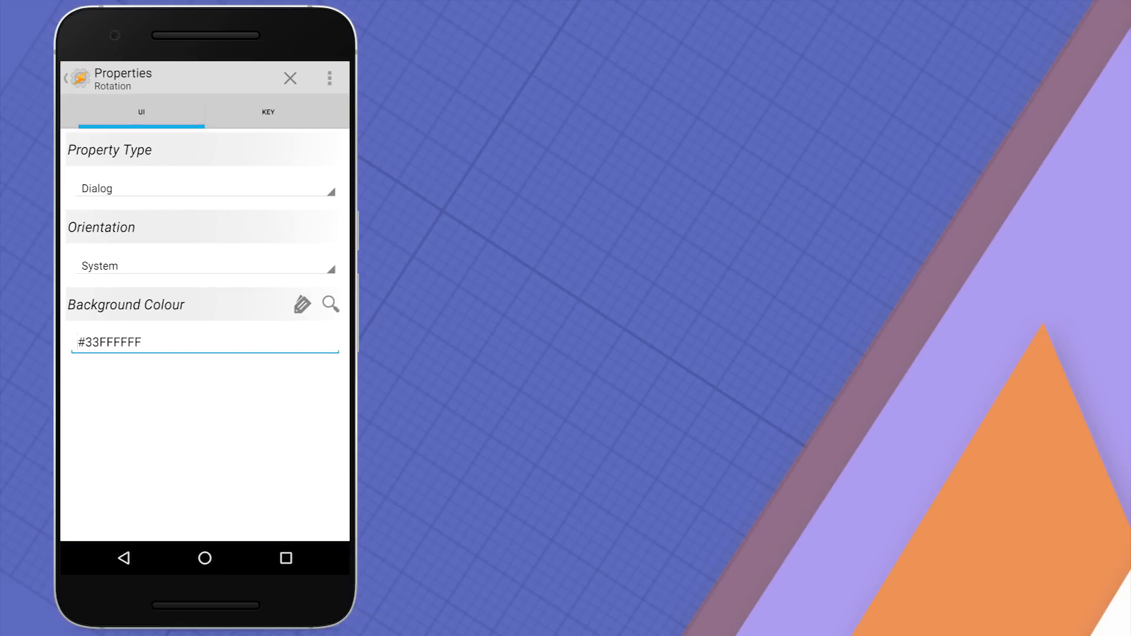
click(332, 304)
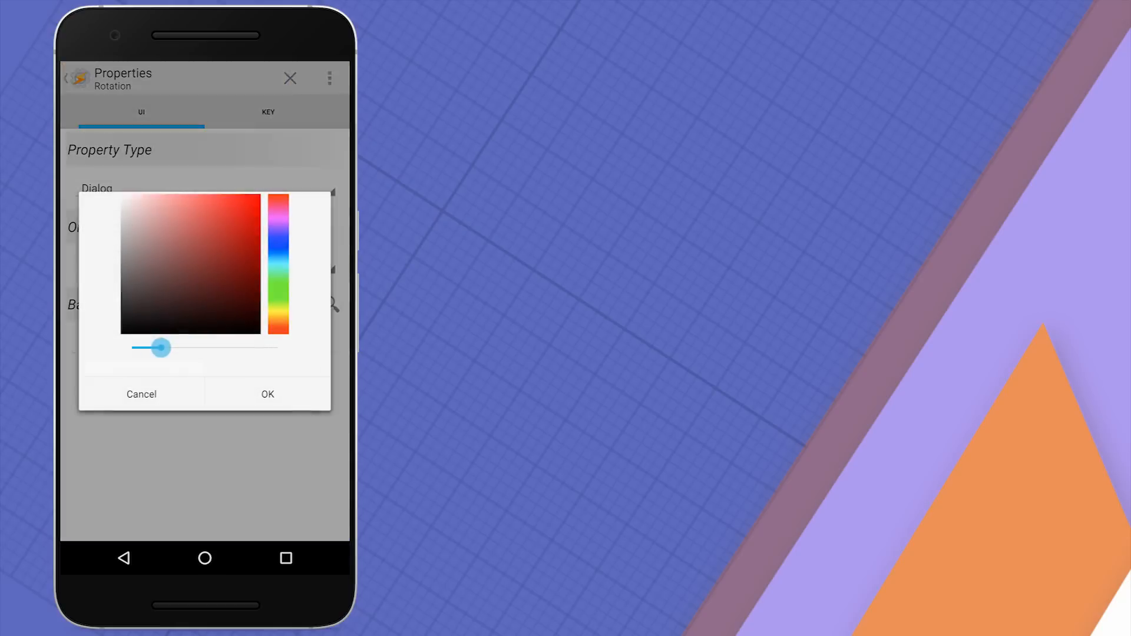
drag(160, 347, 276, 347)
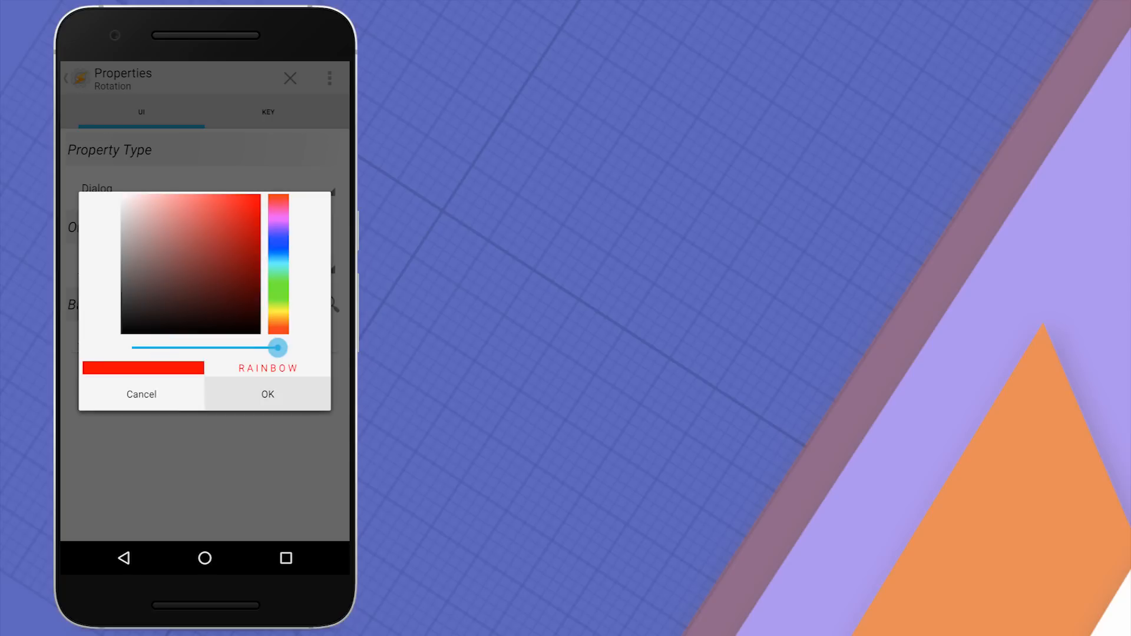
click(267, 394)
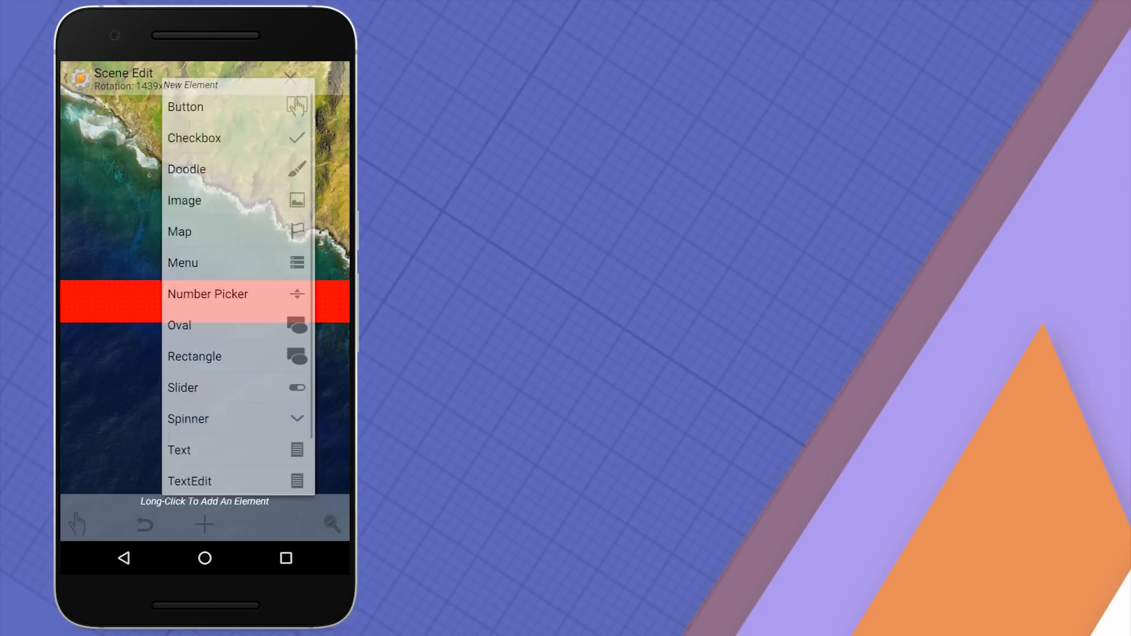
- Add a Text element (Text1) from the New Element list
scroll(down, 3)
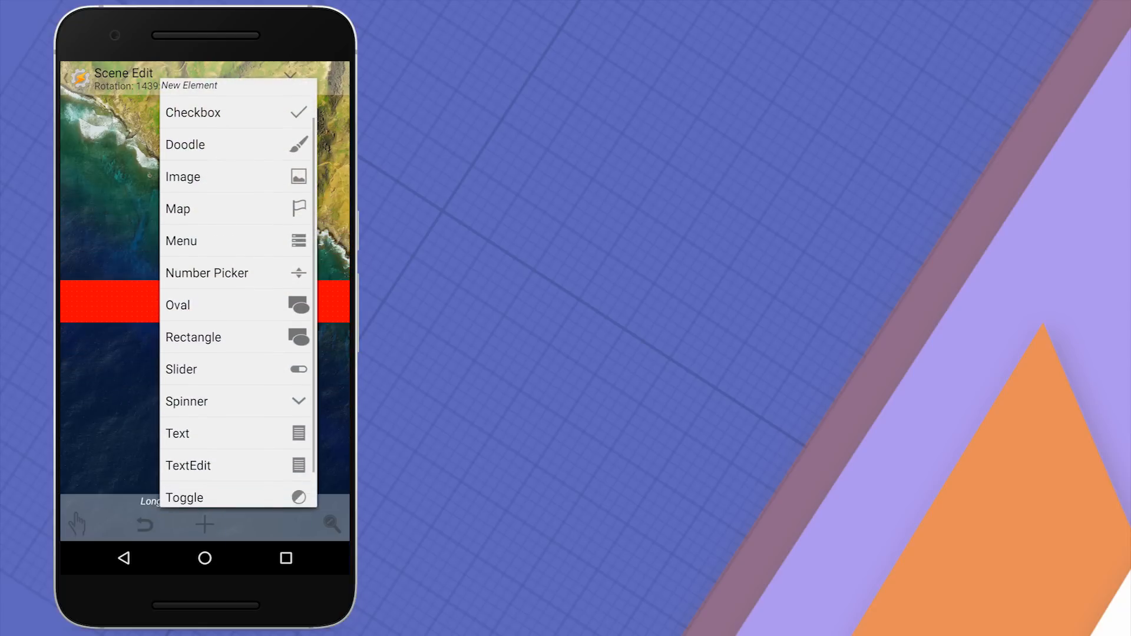
scroll(down, 3)
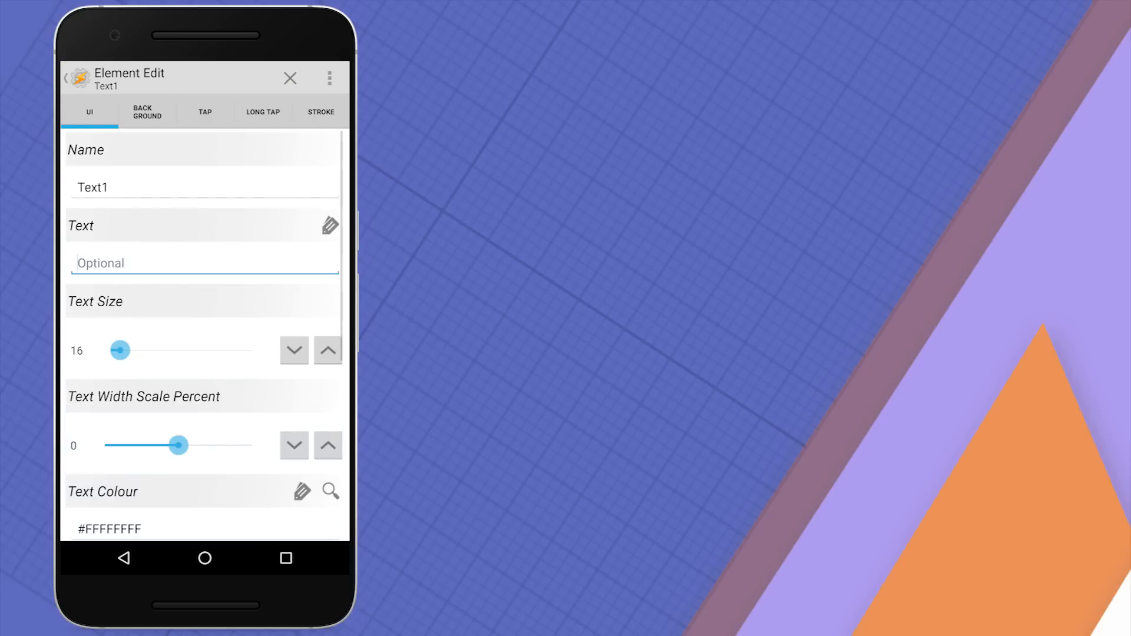
- Set the text to 'Your rotation is %Rotation' and exit the scene editor
click(203, 262)
text(Your r)
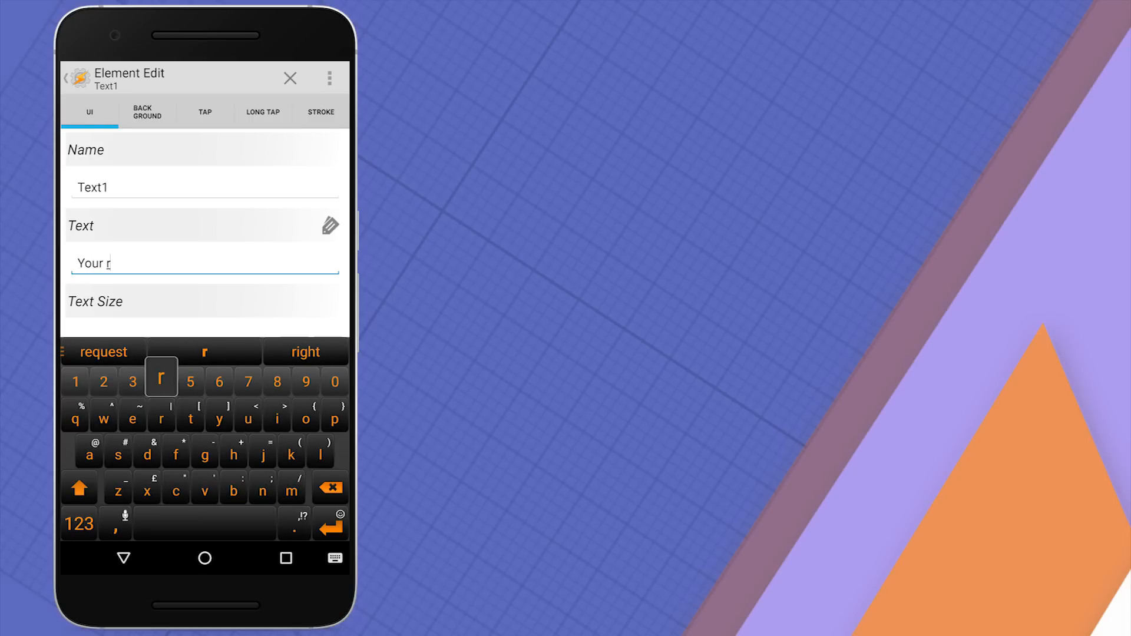
text(otat)
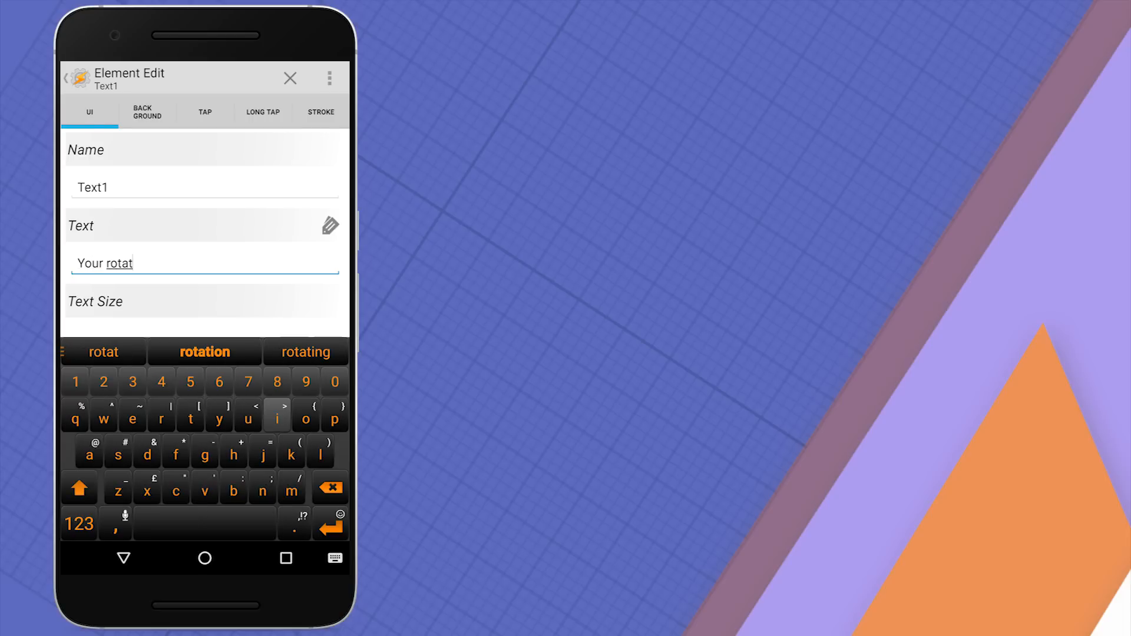
click(203, 352)
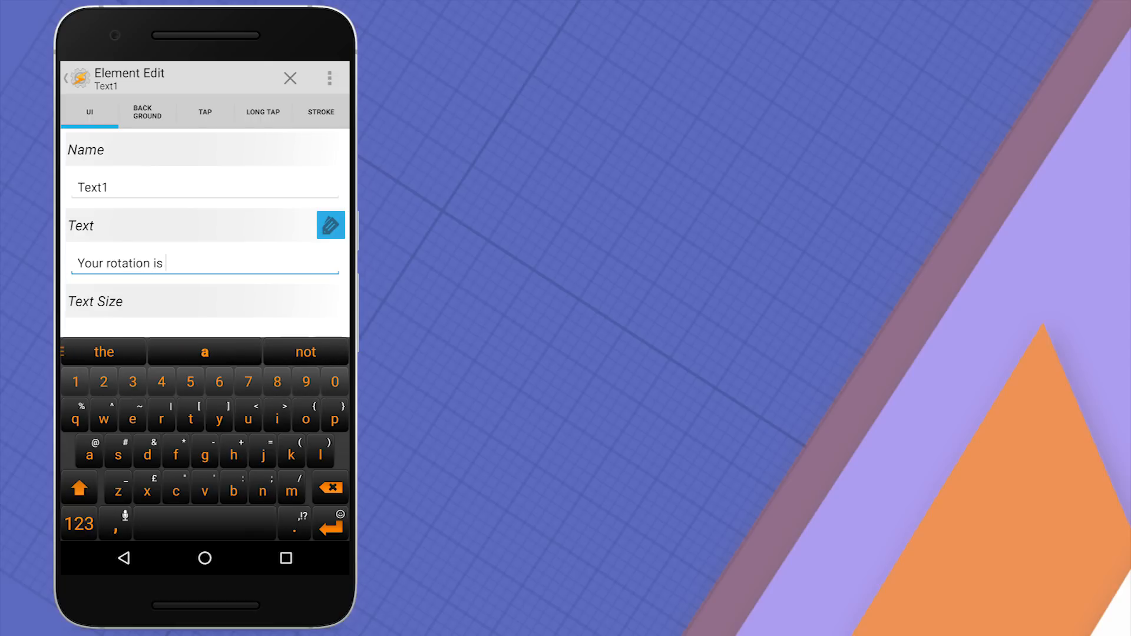
click(331, 225)
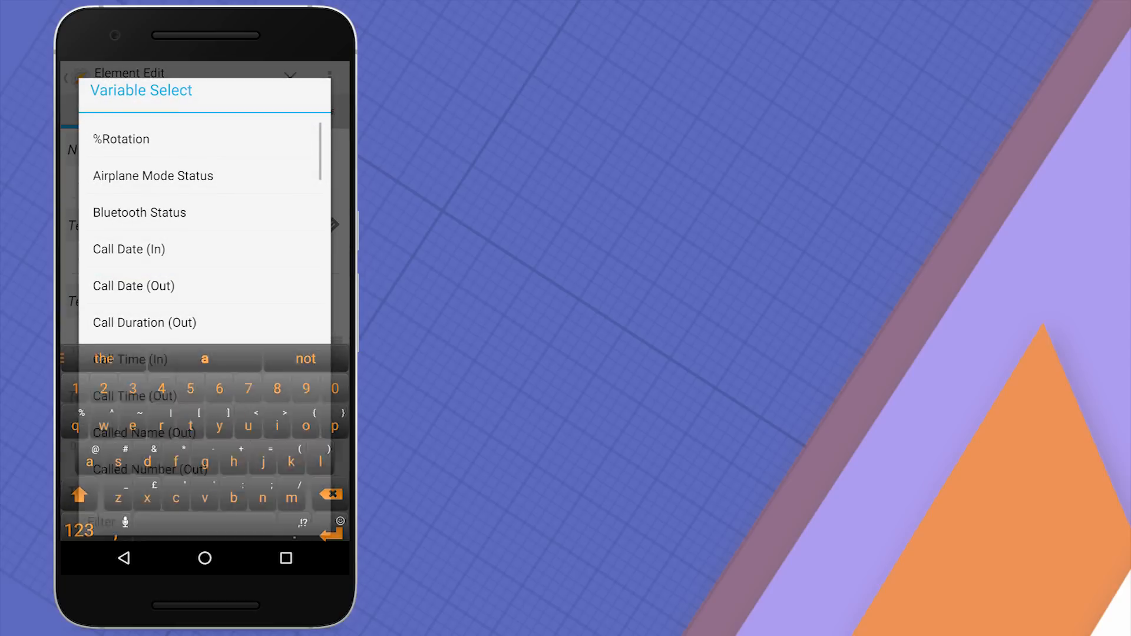
click(121, 139)
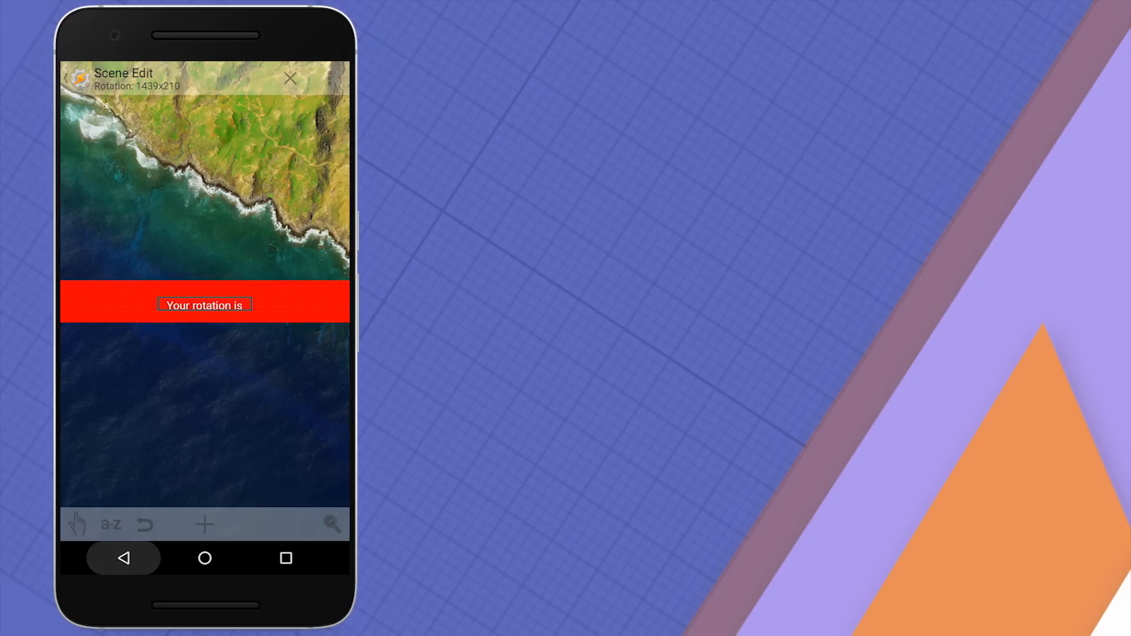
click(204, 305)
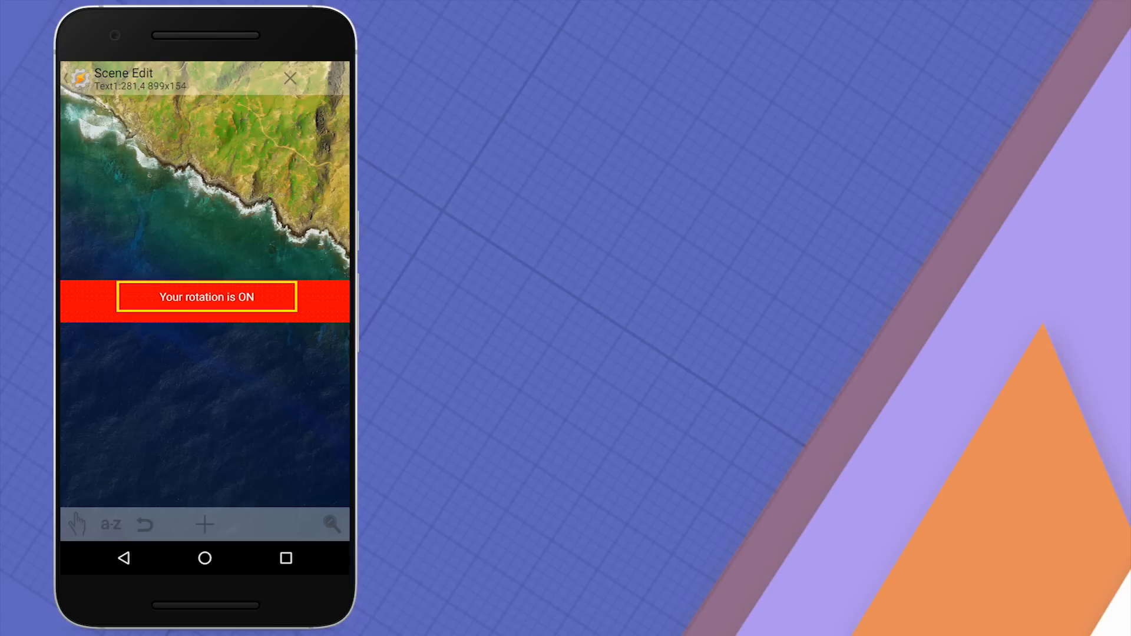
click(291, 77)
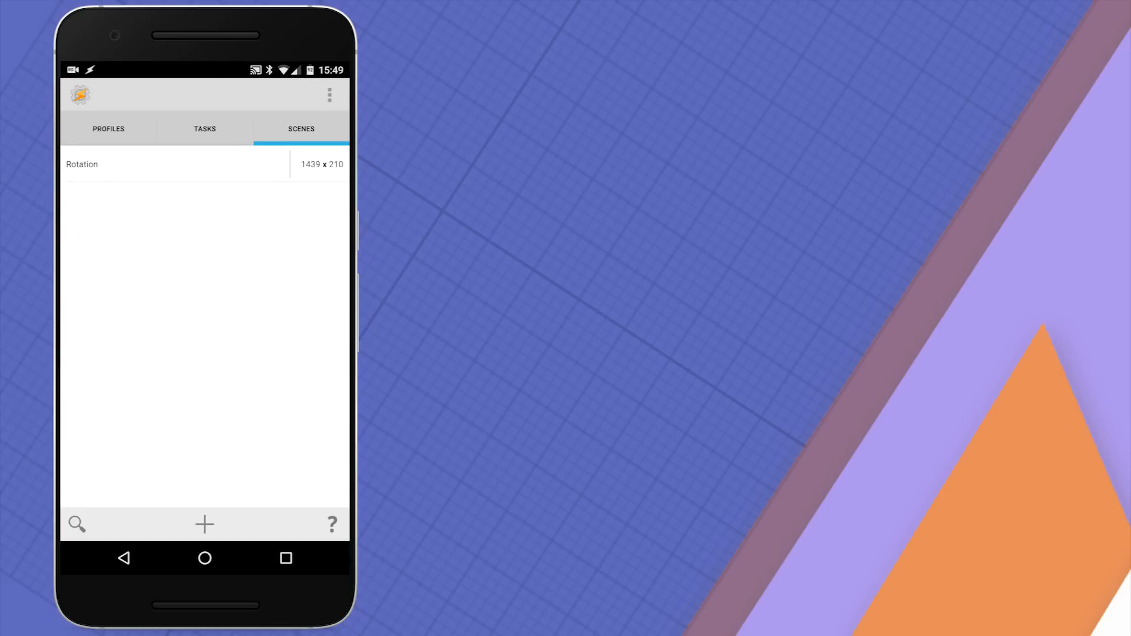
- Add Create Scene Rotation and Show Scene Rotation displayed as Dialog to the Rotation+ task
click(80, 164)
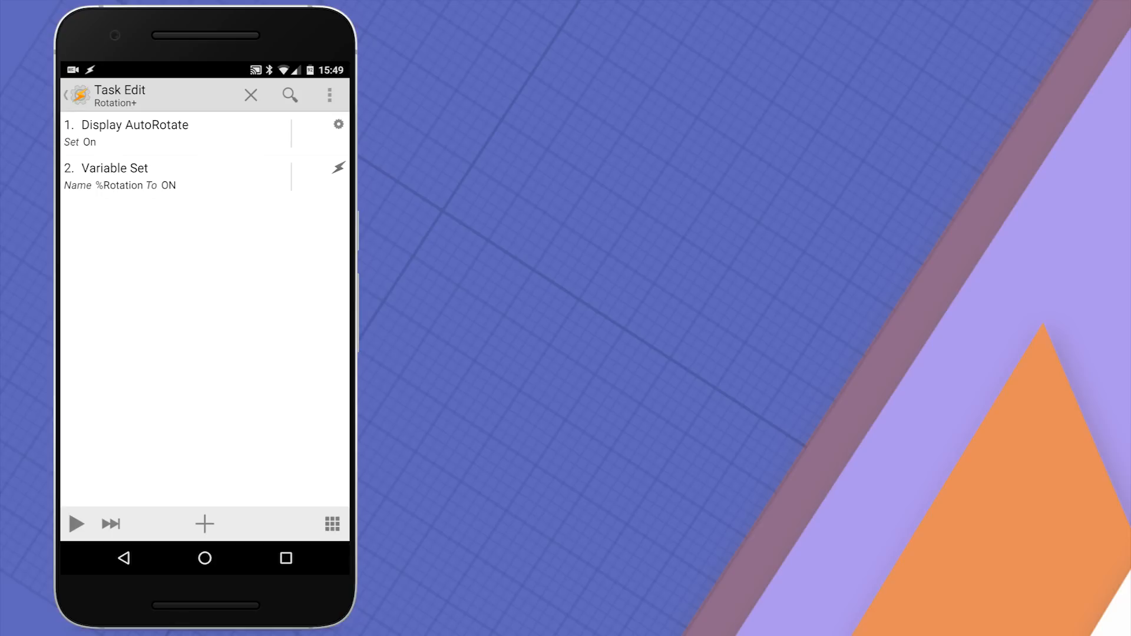
click(204, 524)
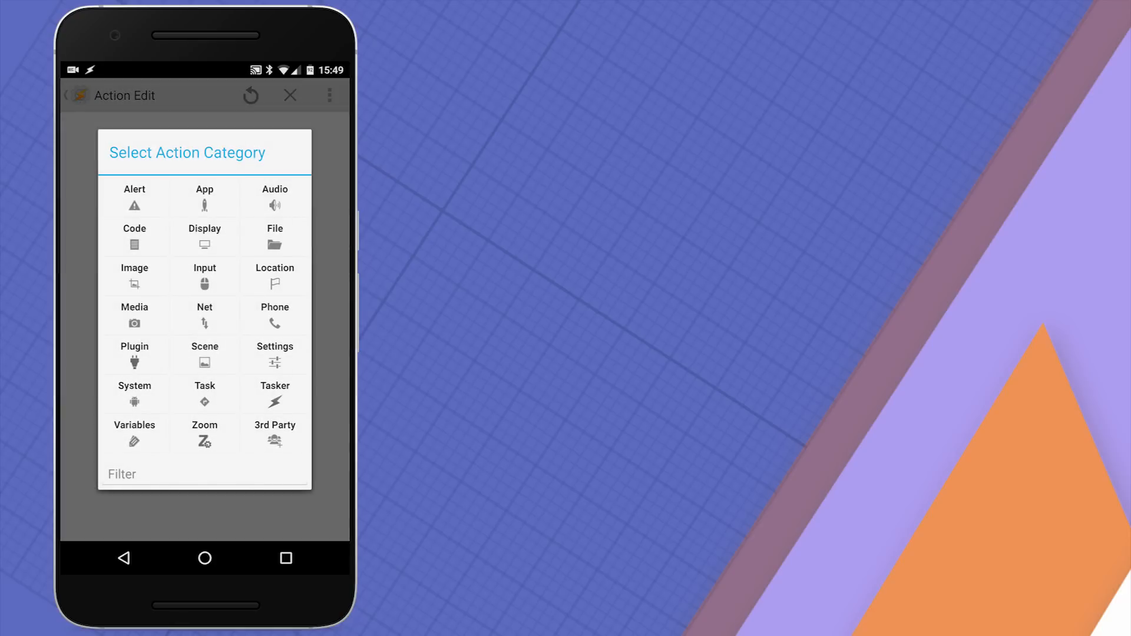
click(204, 354)
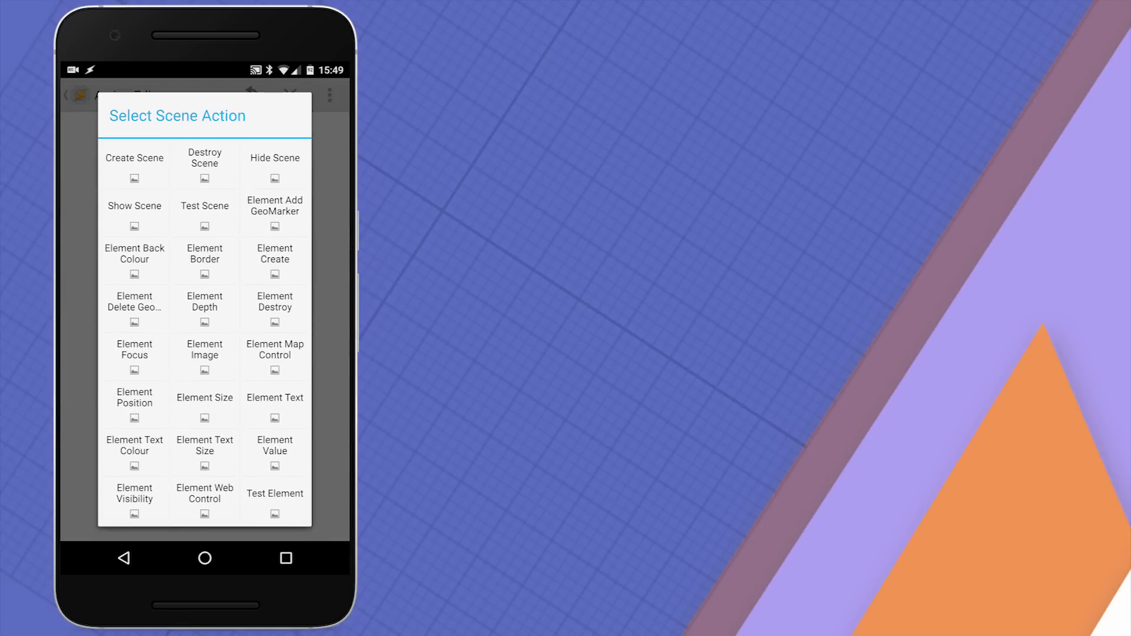
click(134, 165)
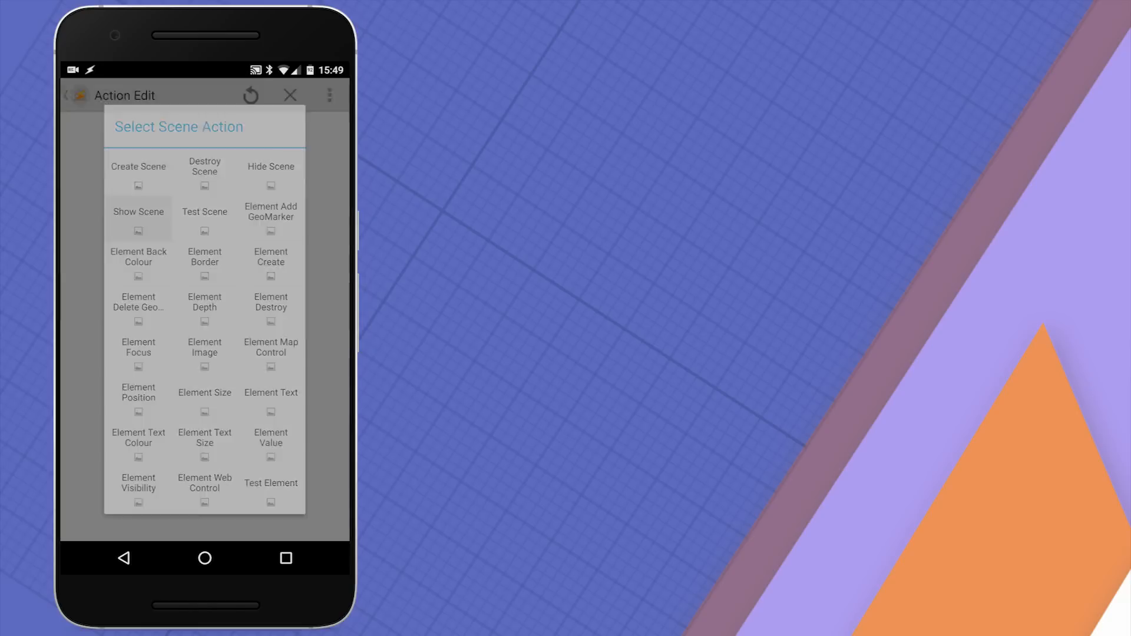
click(138, 216)
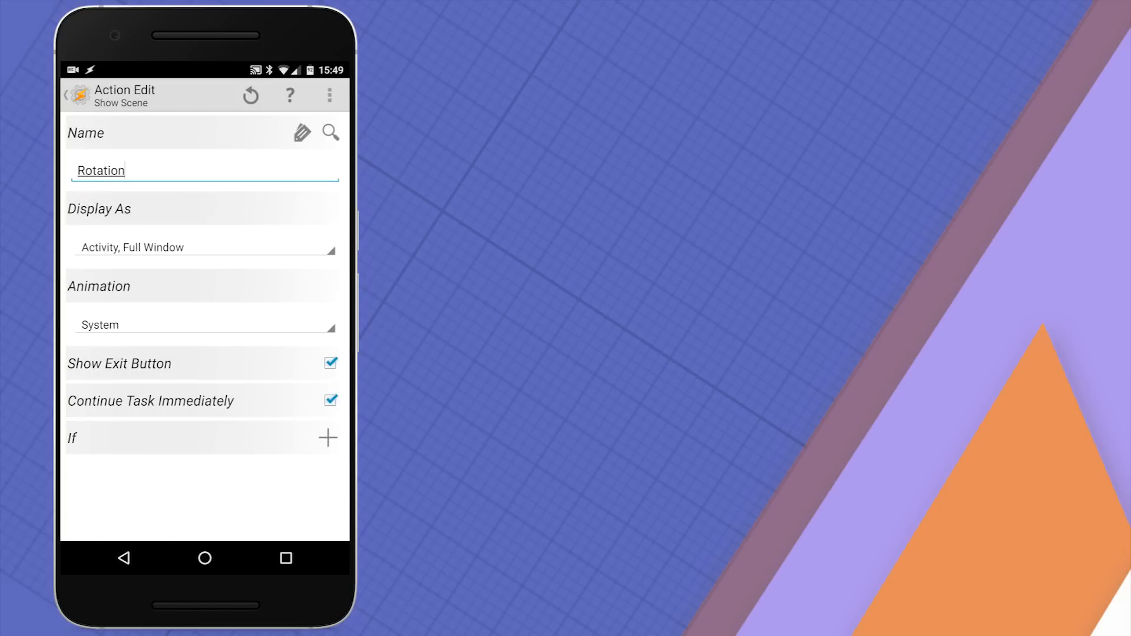
click(203, 248)
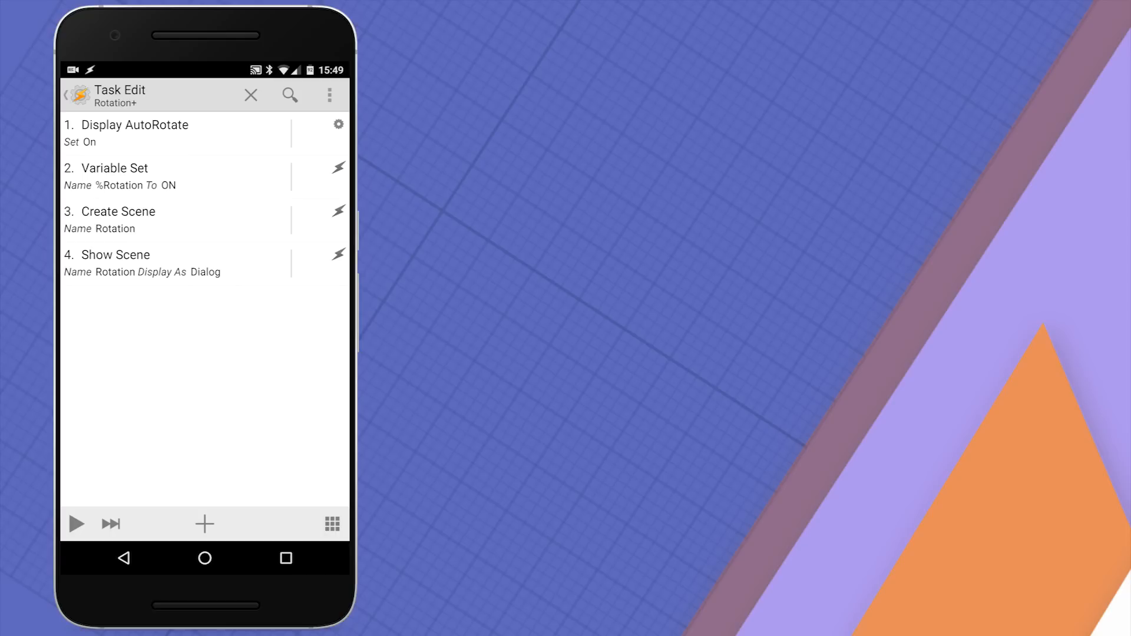
- Add a Wait action of 1 second after the scene is shown
click(204, 523)
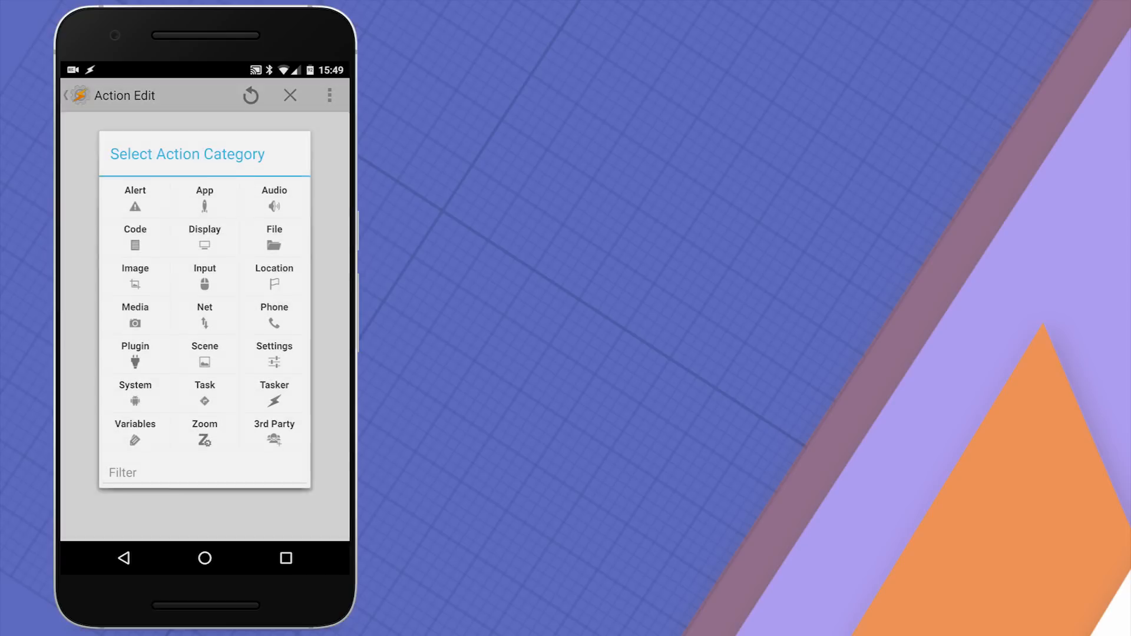
click(204, 393)
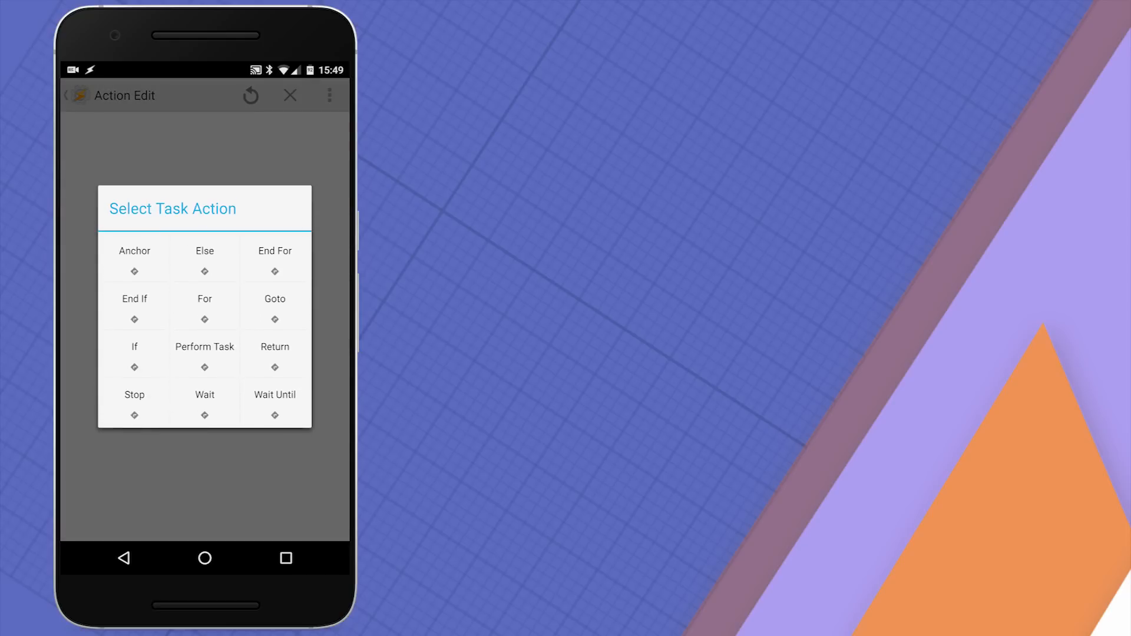
click(205, 403)
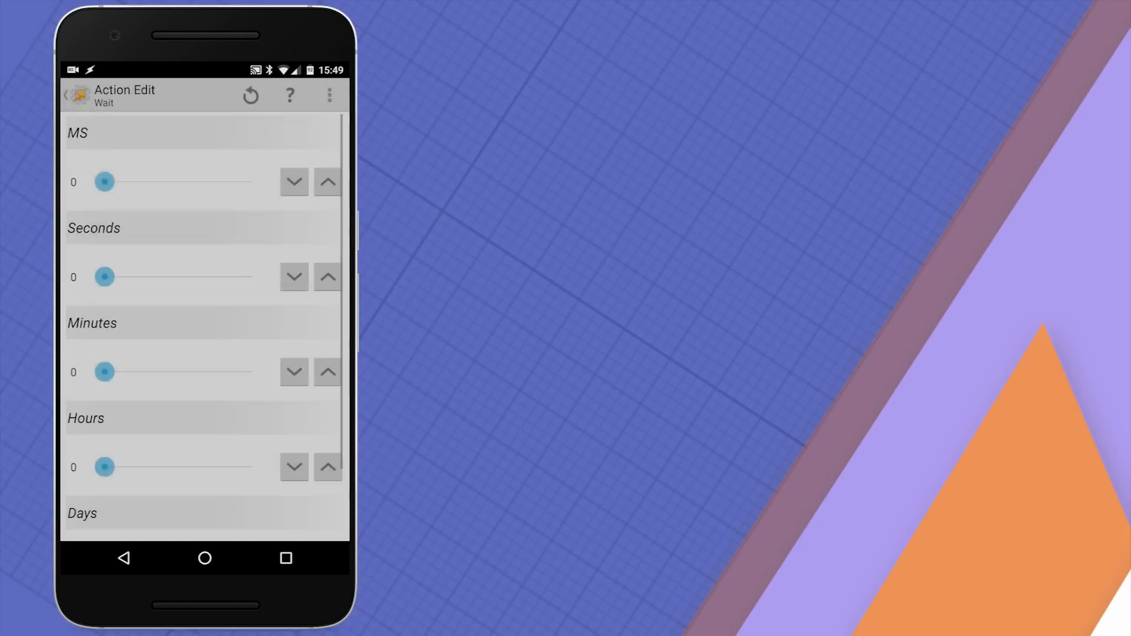
click(328, 277)
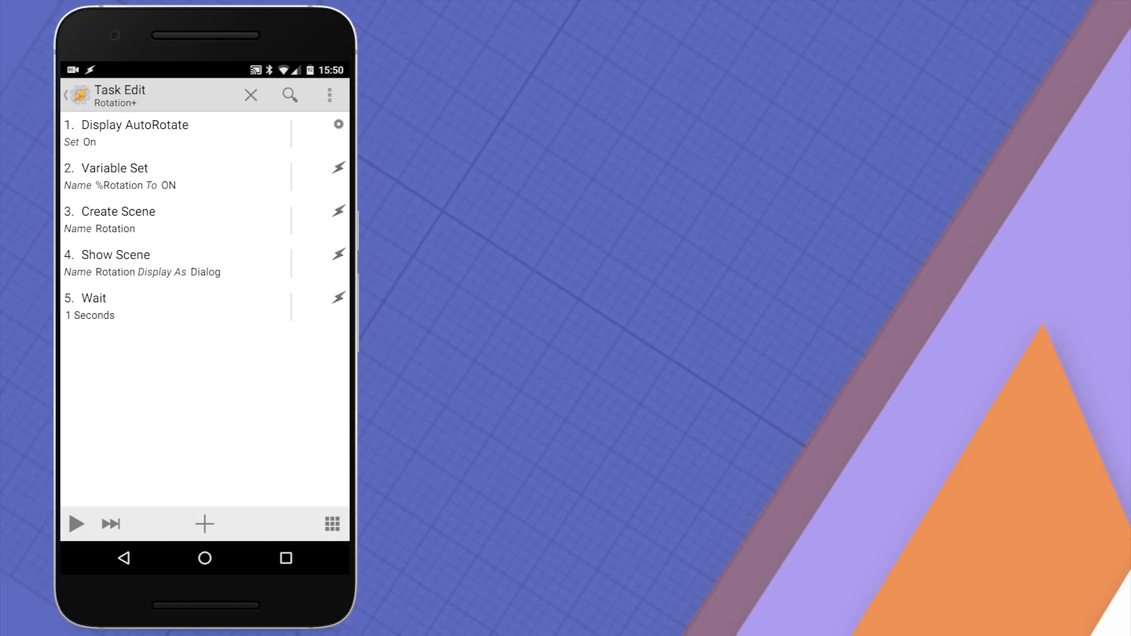
- Add a Destroy Scene action for Rotation and close the Rotation+ task
click(205, 523)
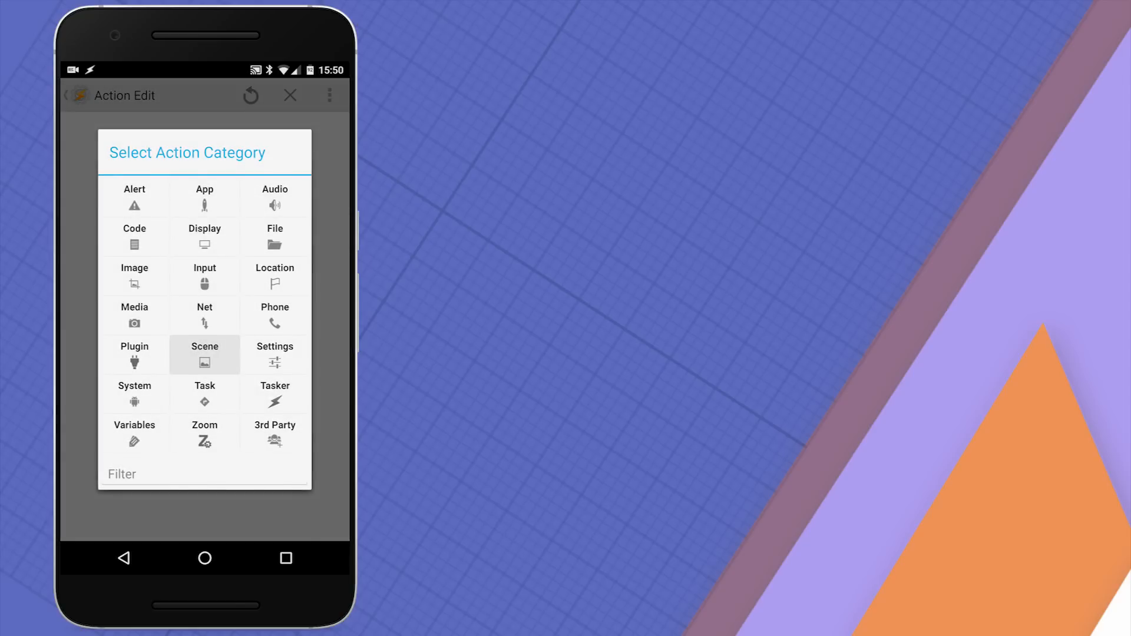
click(205, 355)
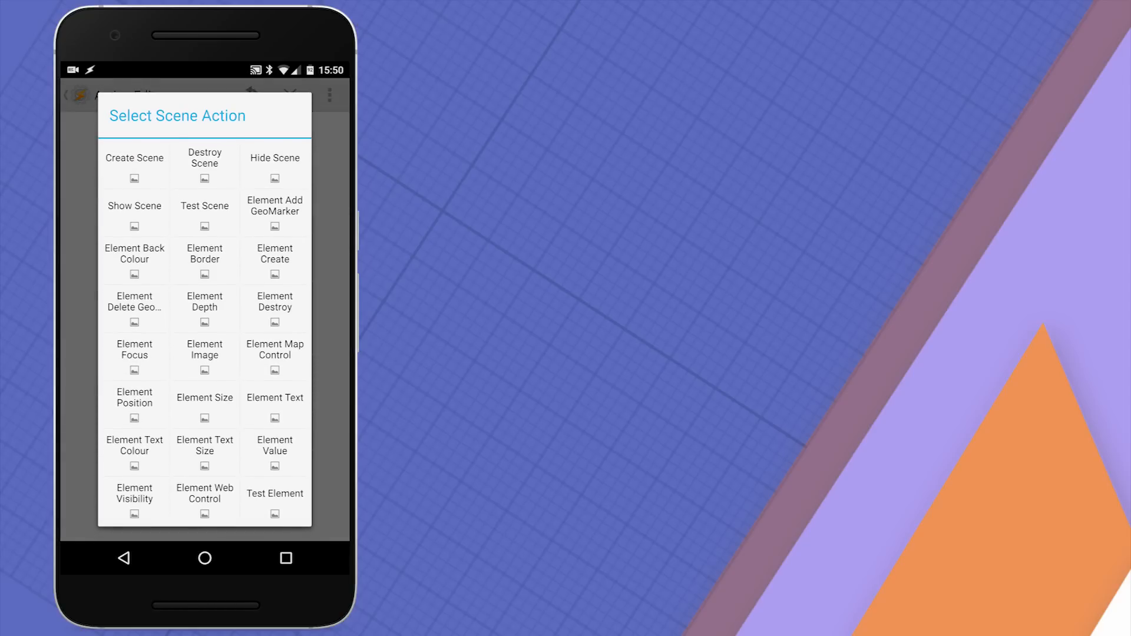
click(205, 162)
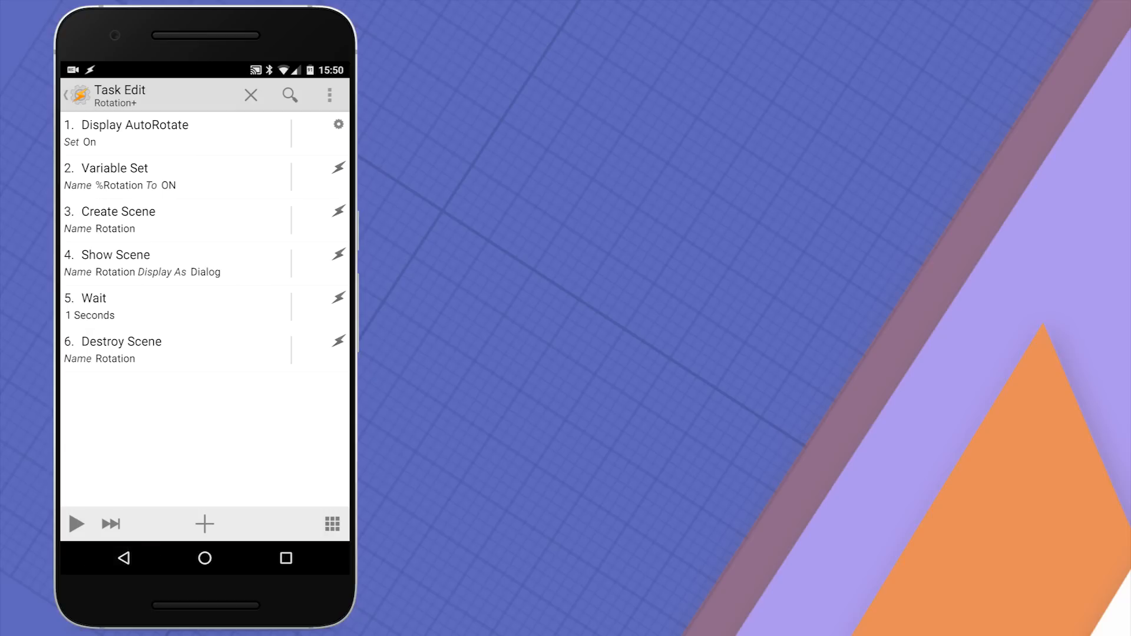
click(123, 558)
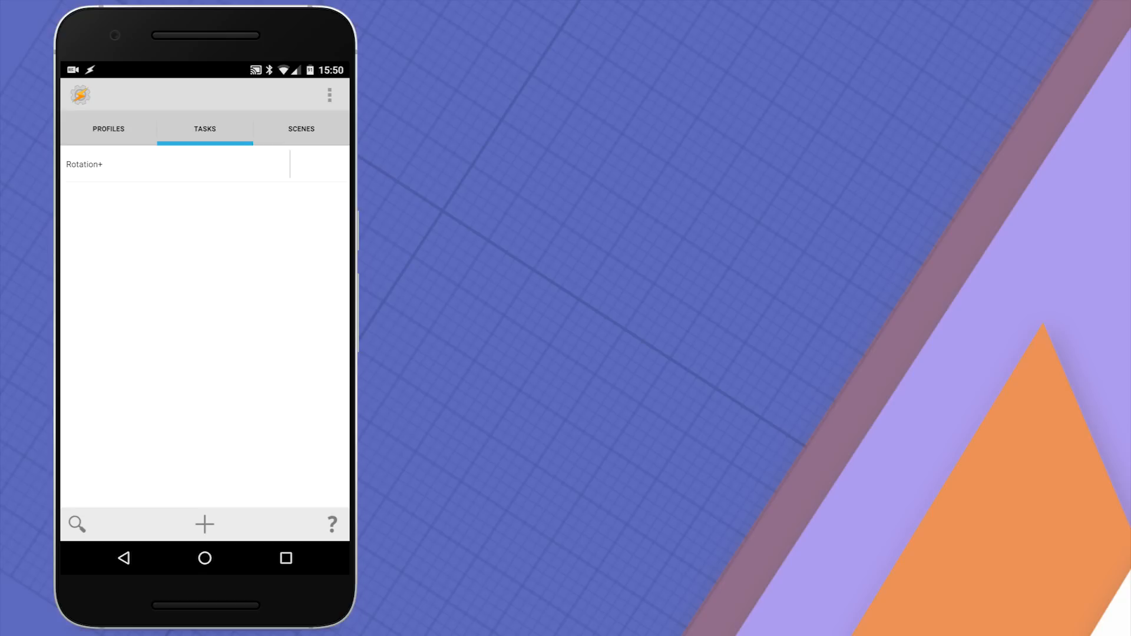
- Return to the Profiles list showing the 'YouTube or MX Player' profile switched on
click(108, 129)
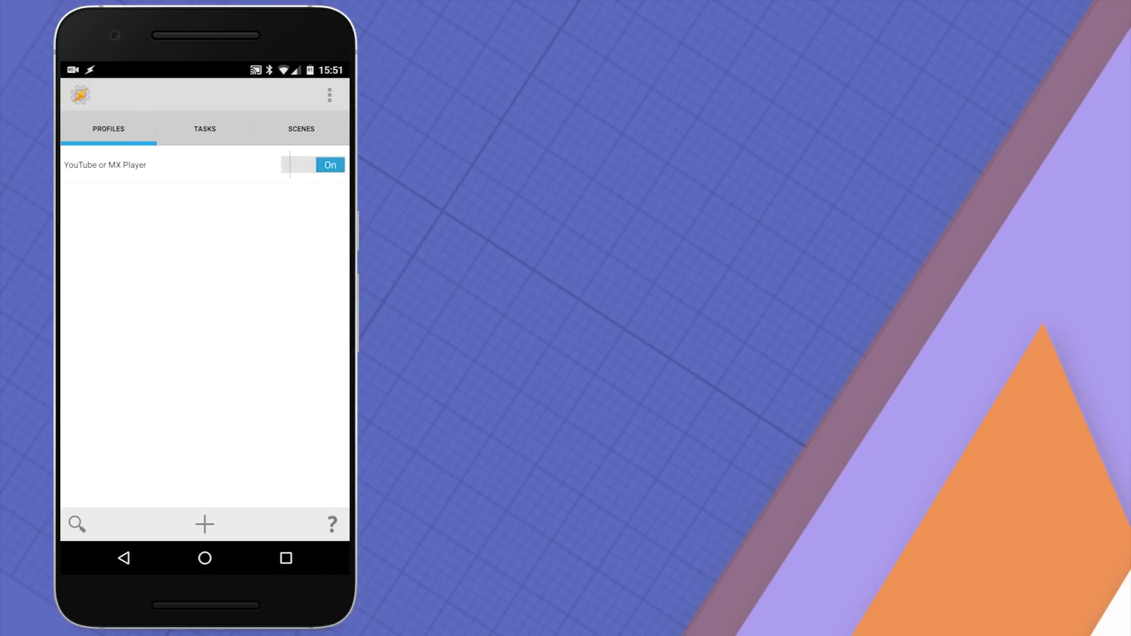
- Disable Beginner Mode in Preferences, then view the Vars list where %Rotation shows ON
click(329, 95)
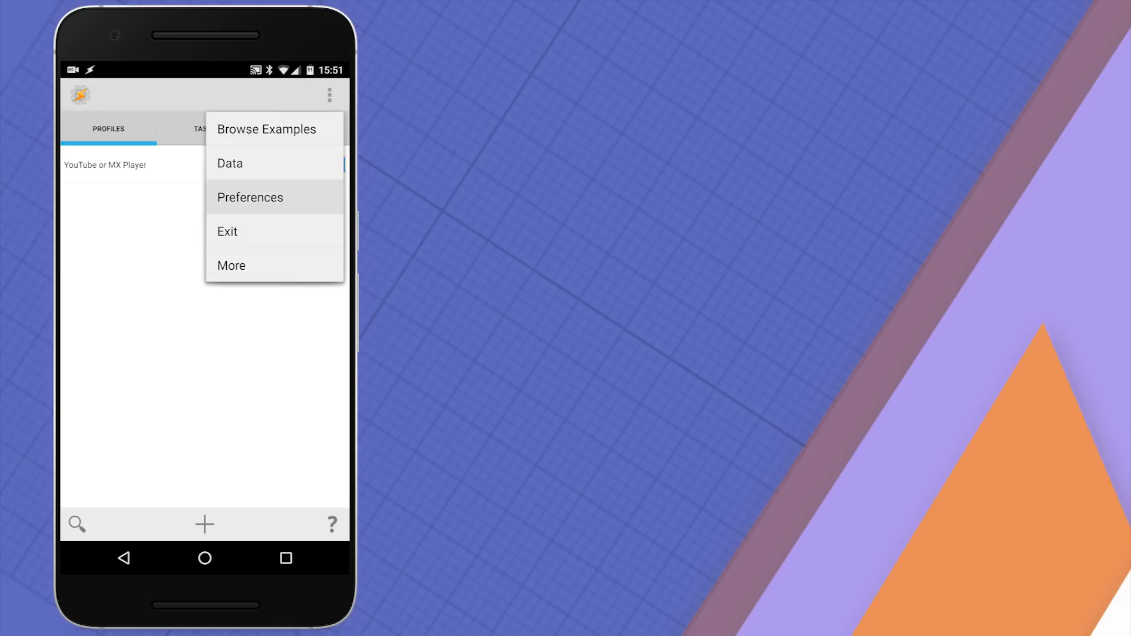
click(250, 197)
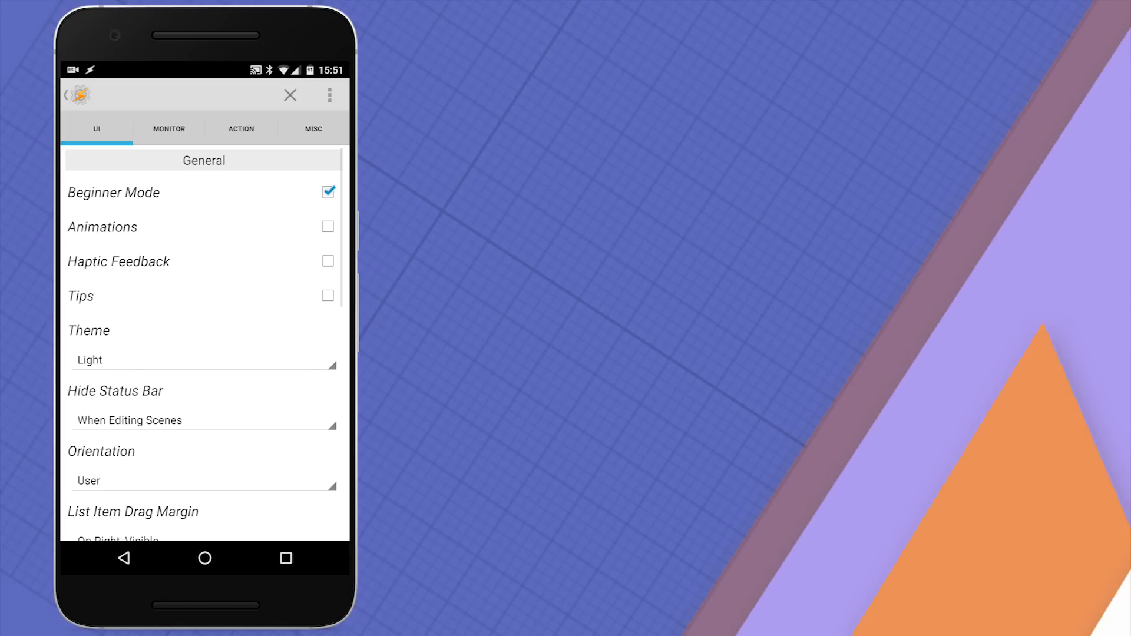
click(313, 129)
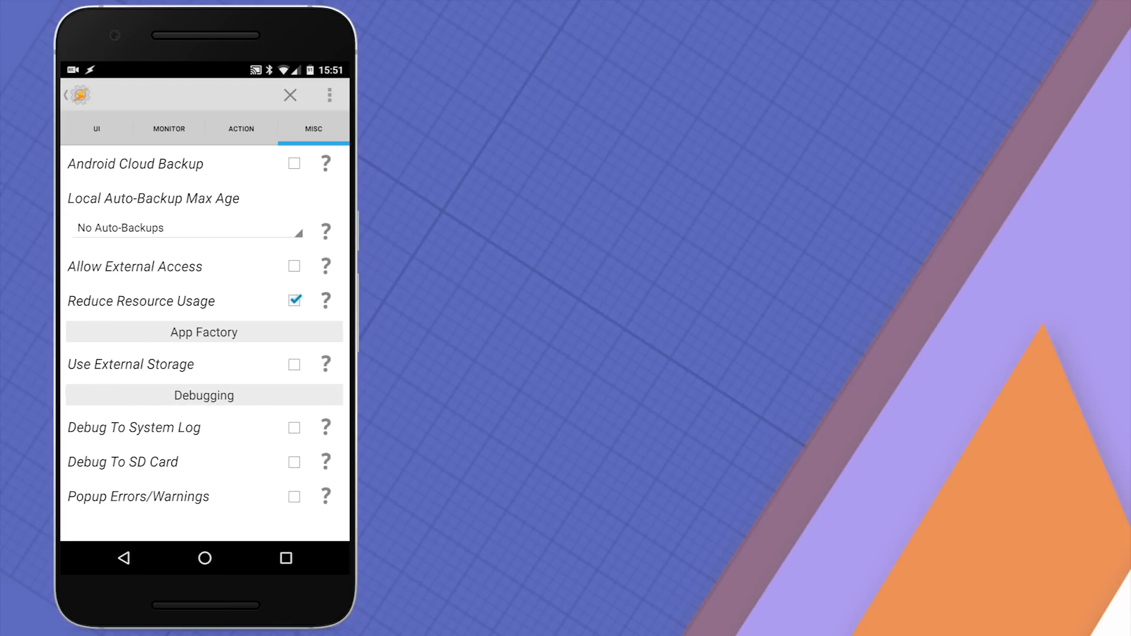
click(290, 95)
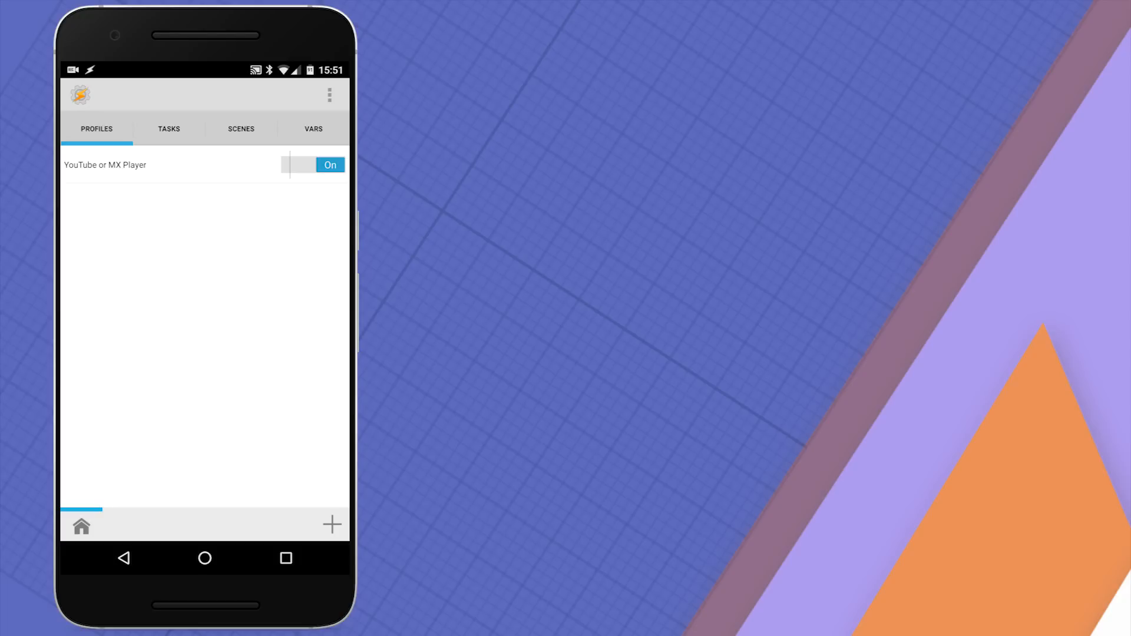
click(313, 128)
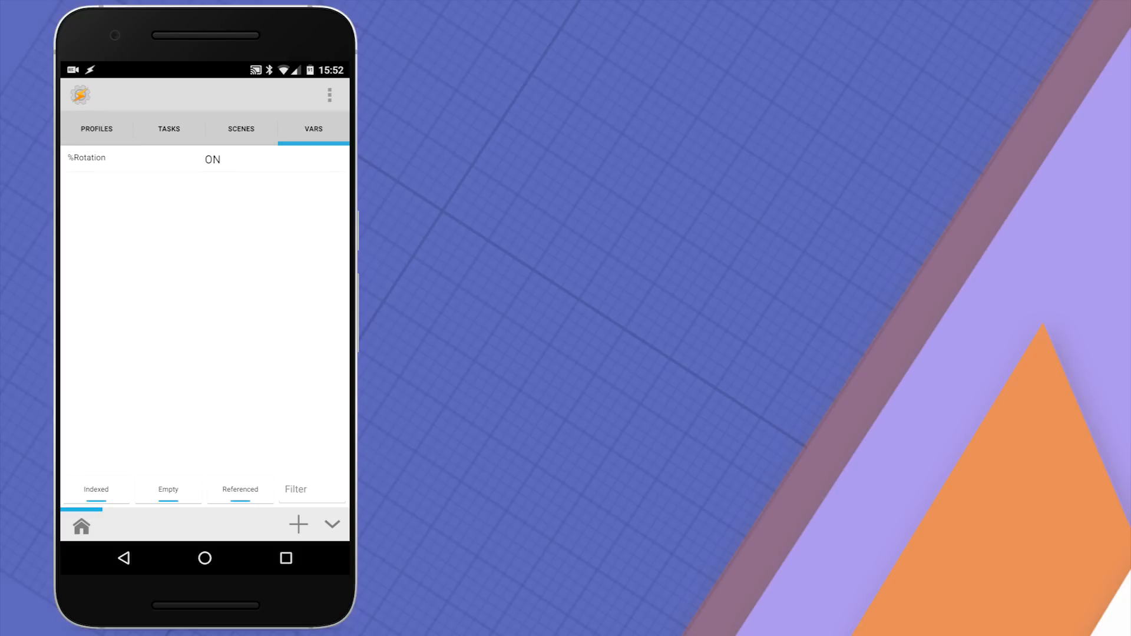